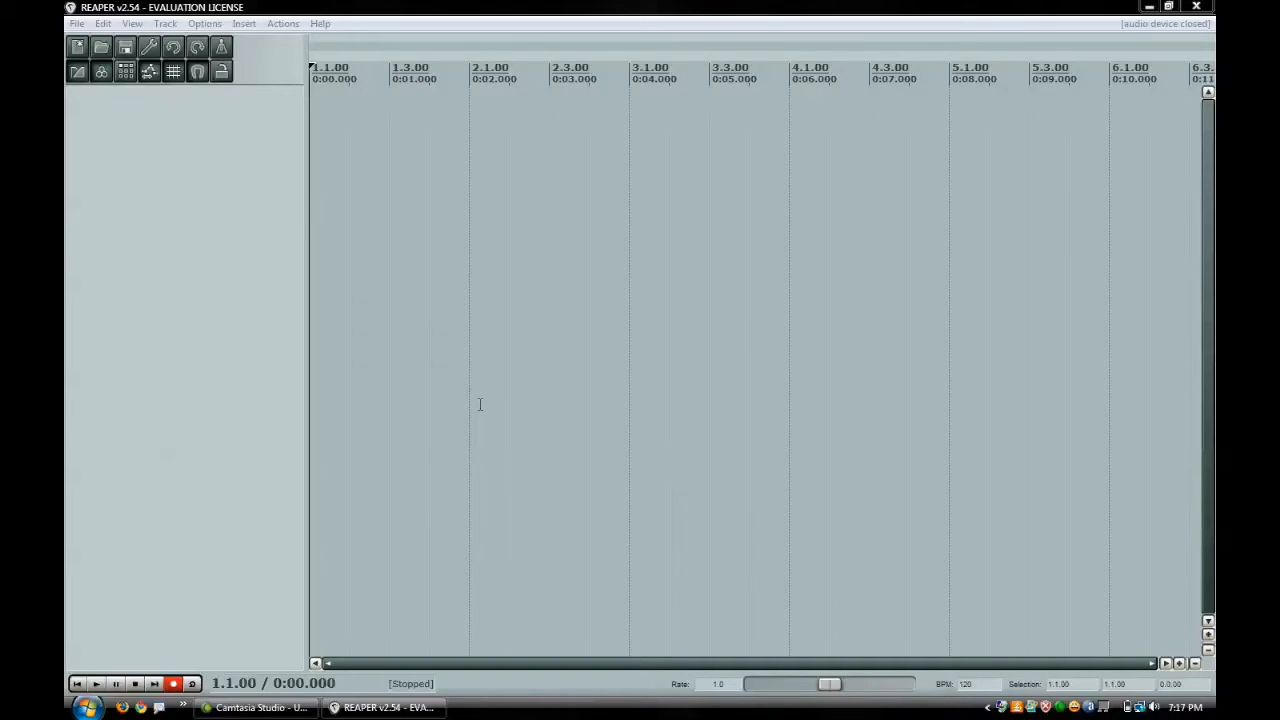
{"action": "mouse_move", "coordinate": [197, 308]}
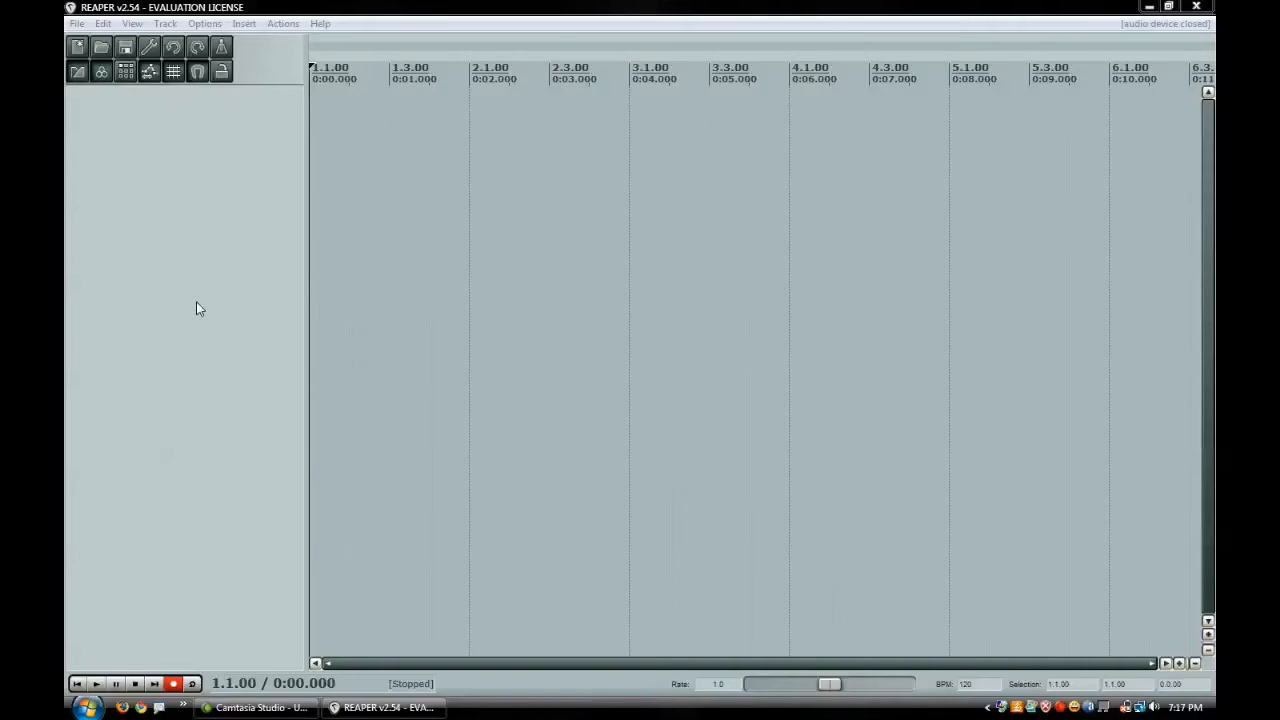
{"action": "mouse_move", "coordinate": [220, 351]}
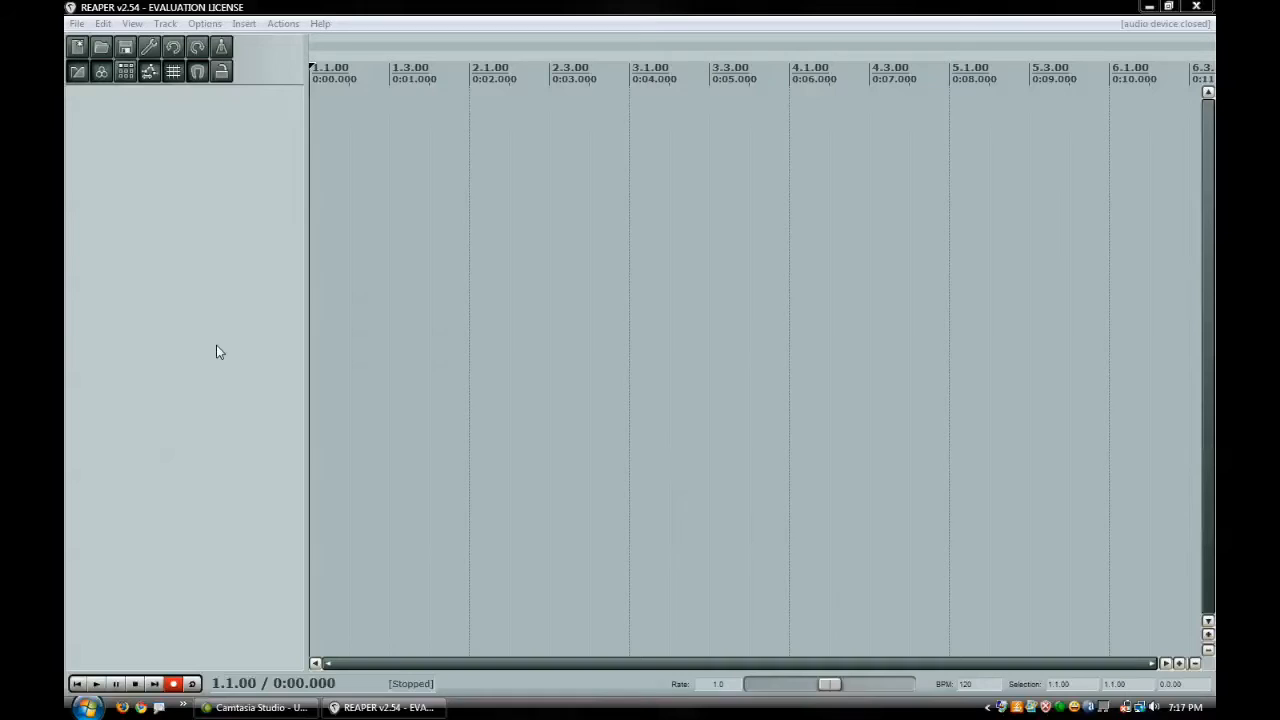
{"action": "mouse_move", "coordinate": [169, 256]}
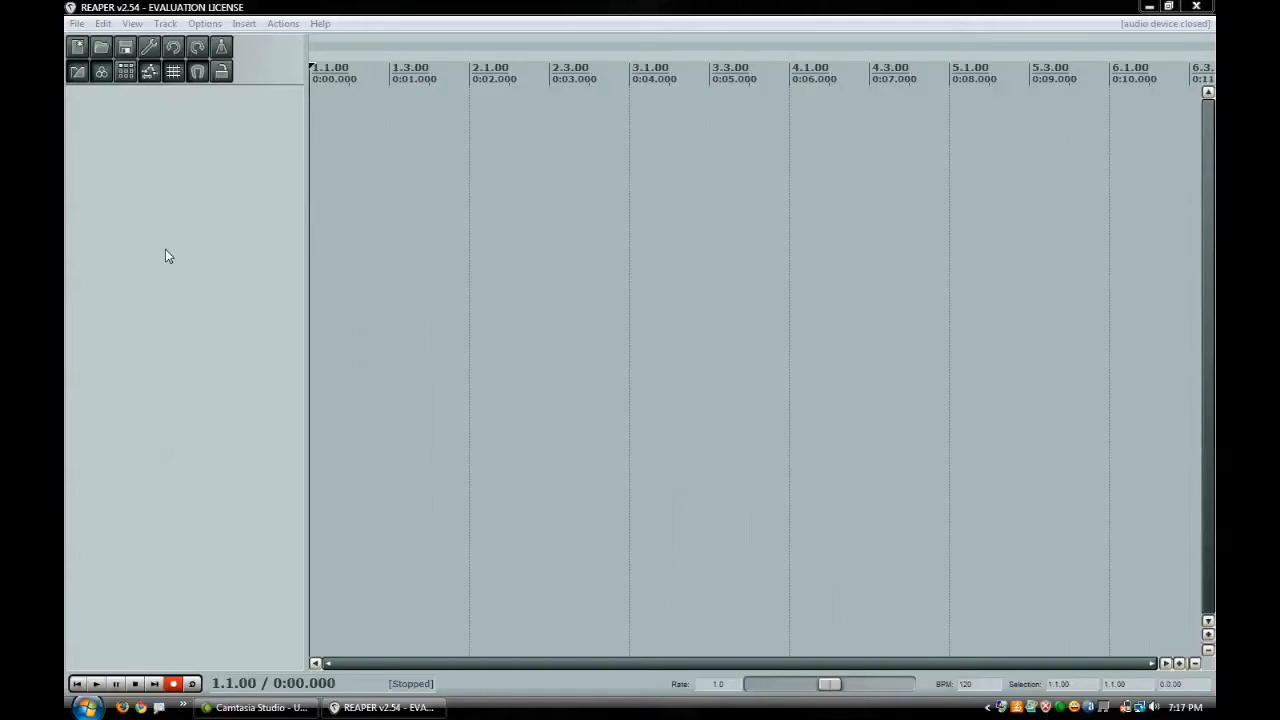
{"action": "mouse_move", "coordinate": [150, 153]}
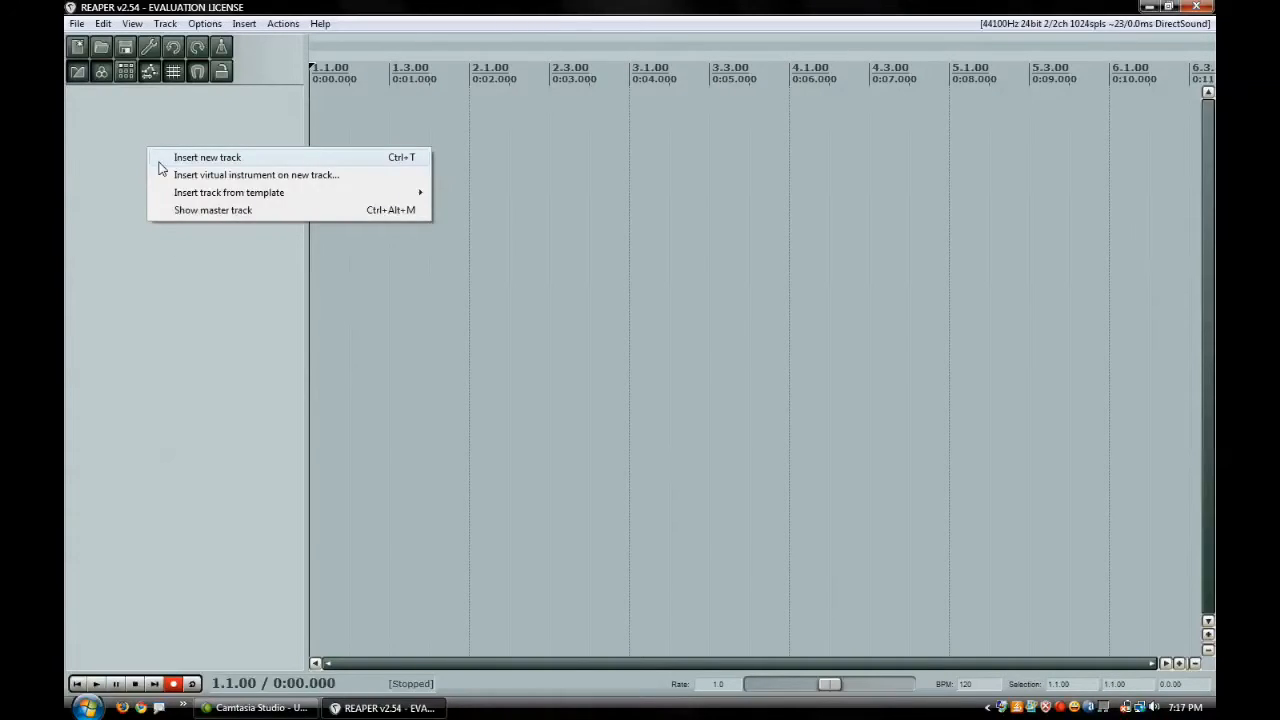
Insert new empty tracks into the project from the track control area.
{"action": "left_click", "coordinate": [207, 157]}
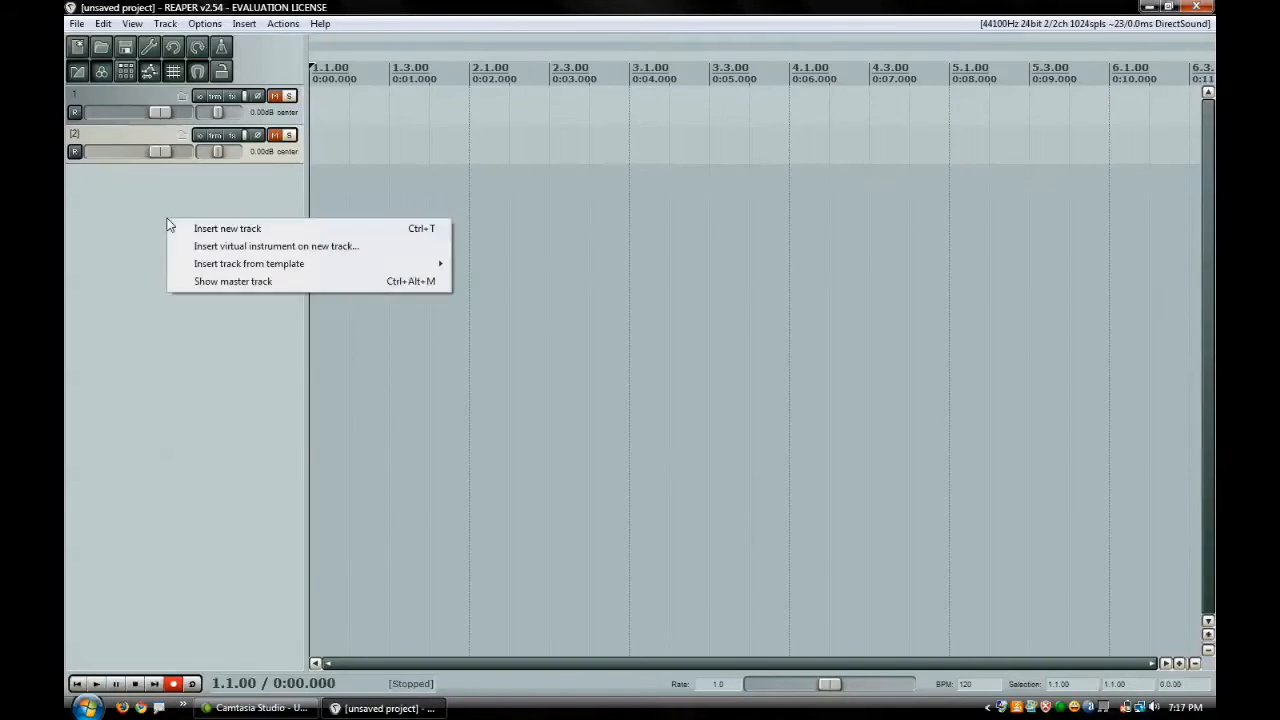
{"action": "left_click", "coordinate": [227, 228]}
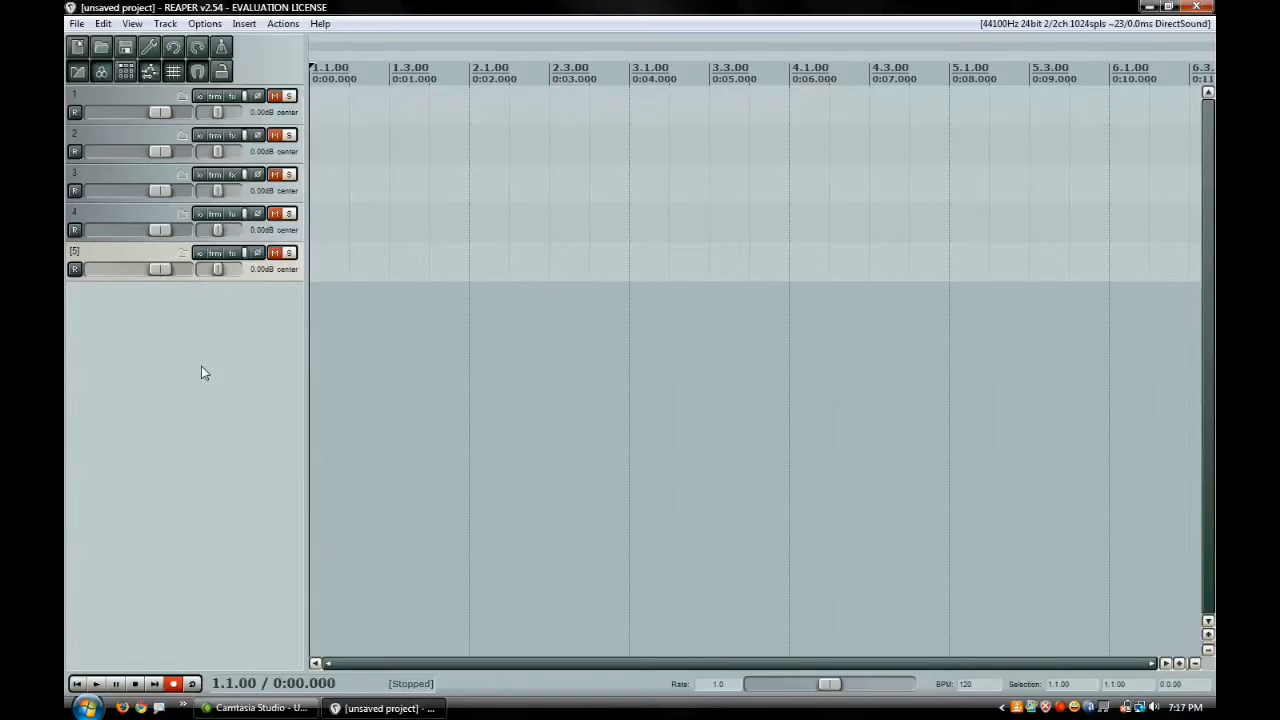
{"action": "mouse_move", "coordinate": [185, 152]}
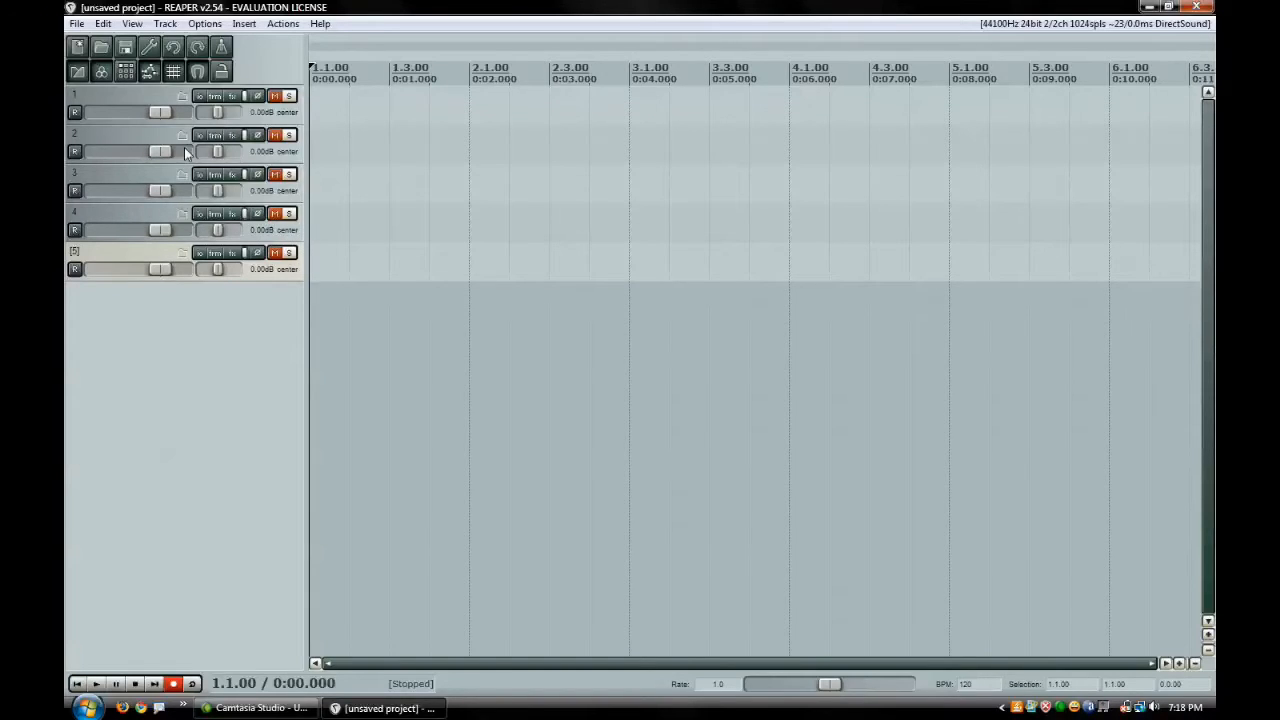
{"action": "mouse_move", "coordinate": [213, 347]}
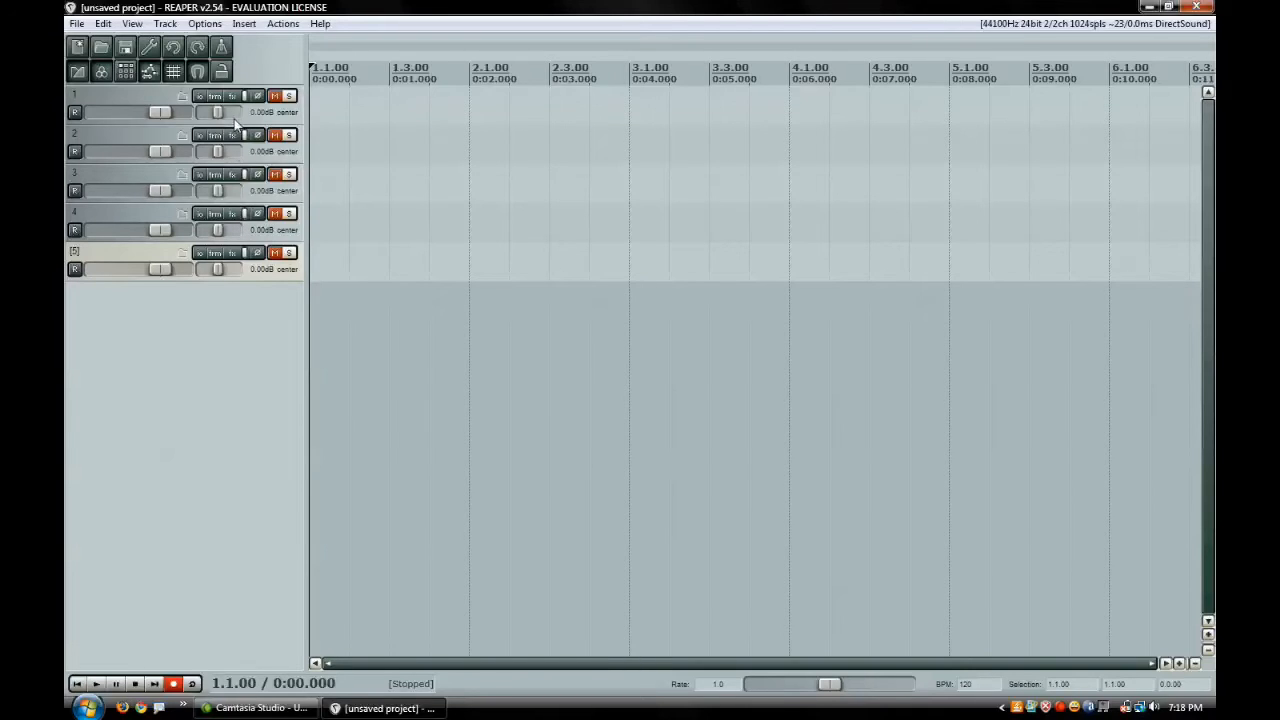
{"action": "left_click", "coordinate": [232, 96]}
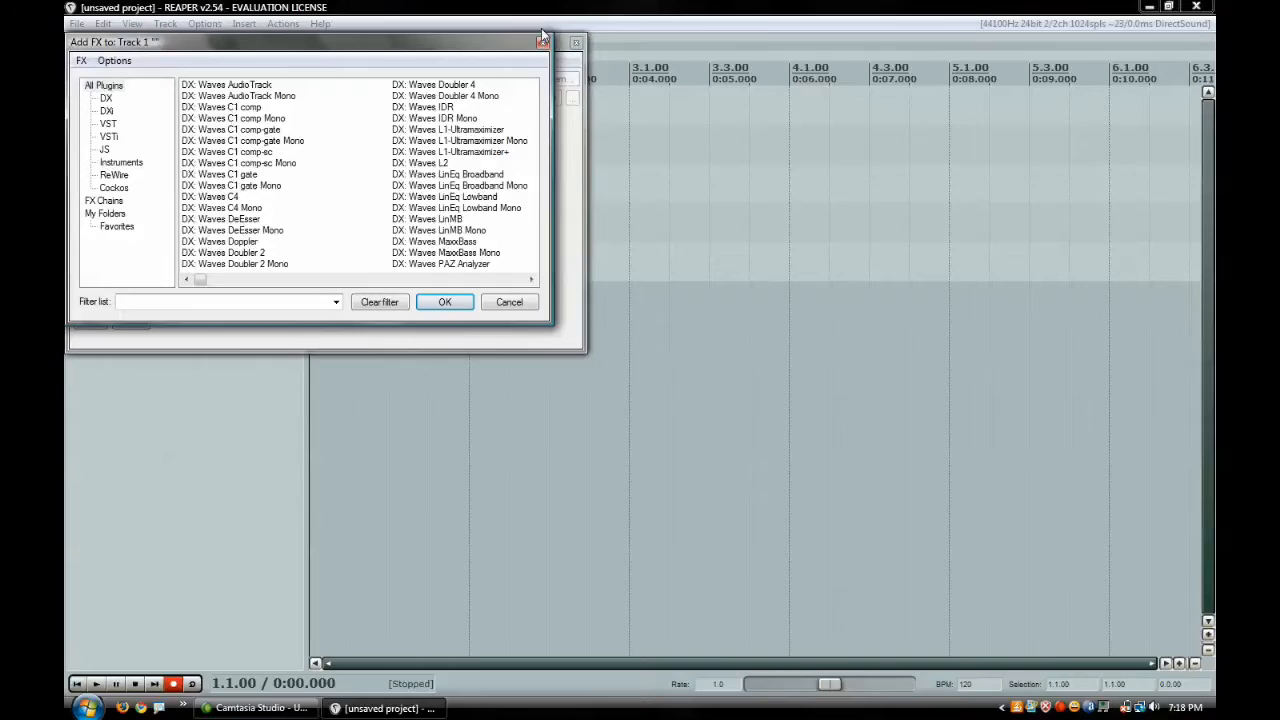
{"action": "left_click", "coordinate": [509, 302]}
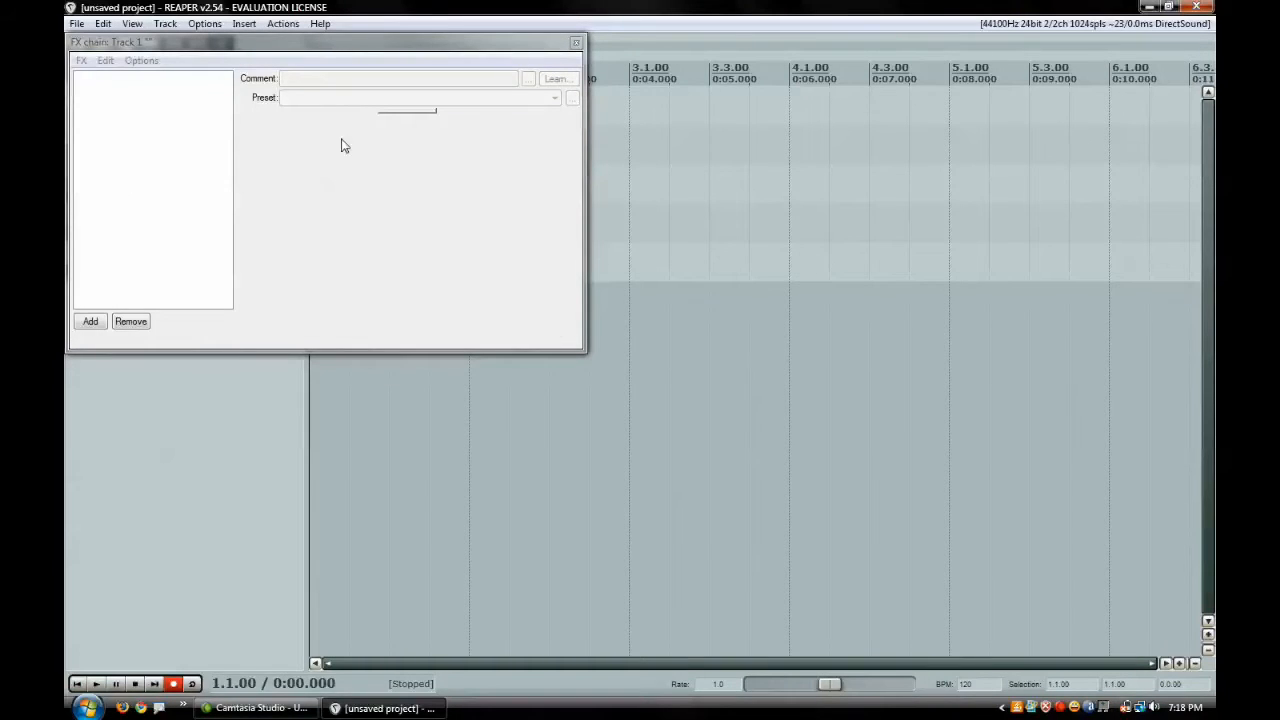
{"action": "left_click", "coordinate": [576, 42]}
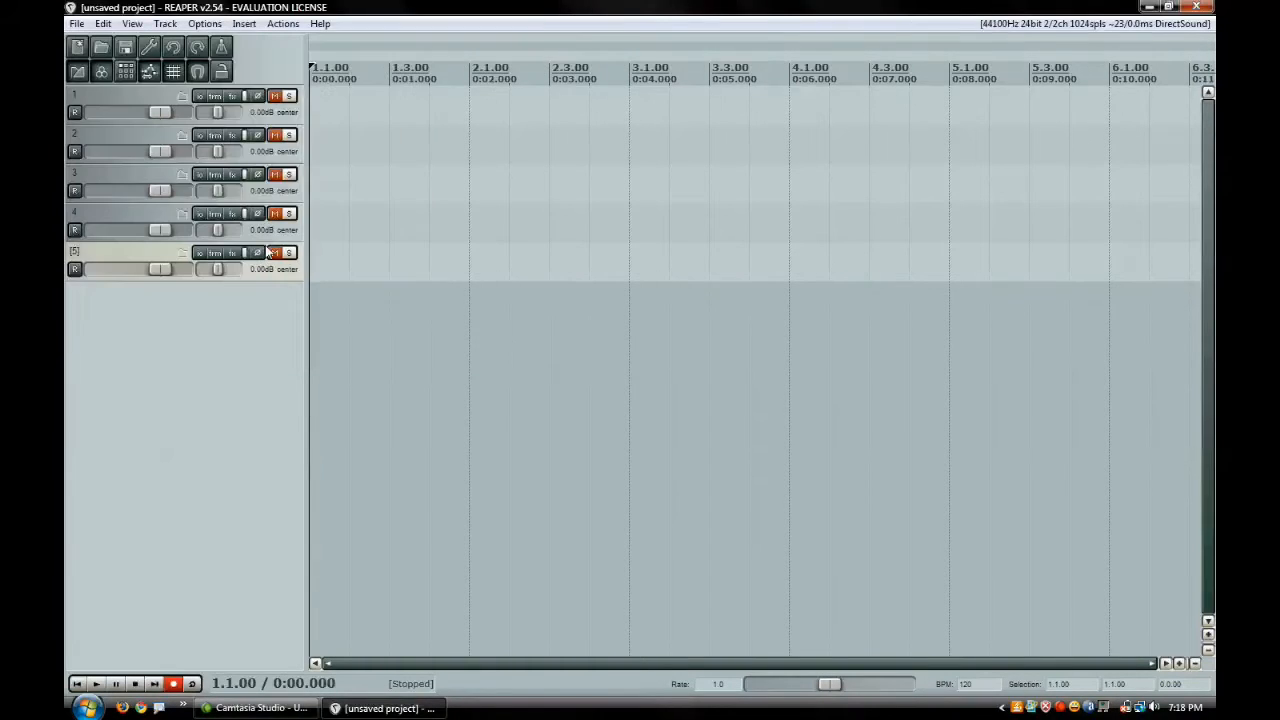
{"action": "left_click", "coordinate": [274, 252]}
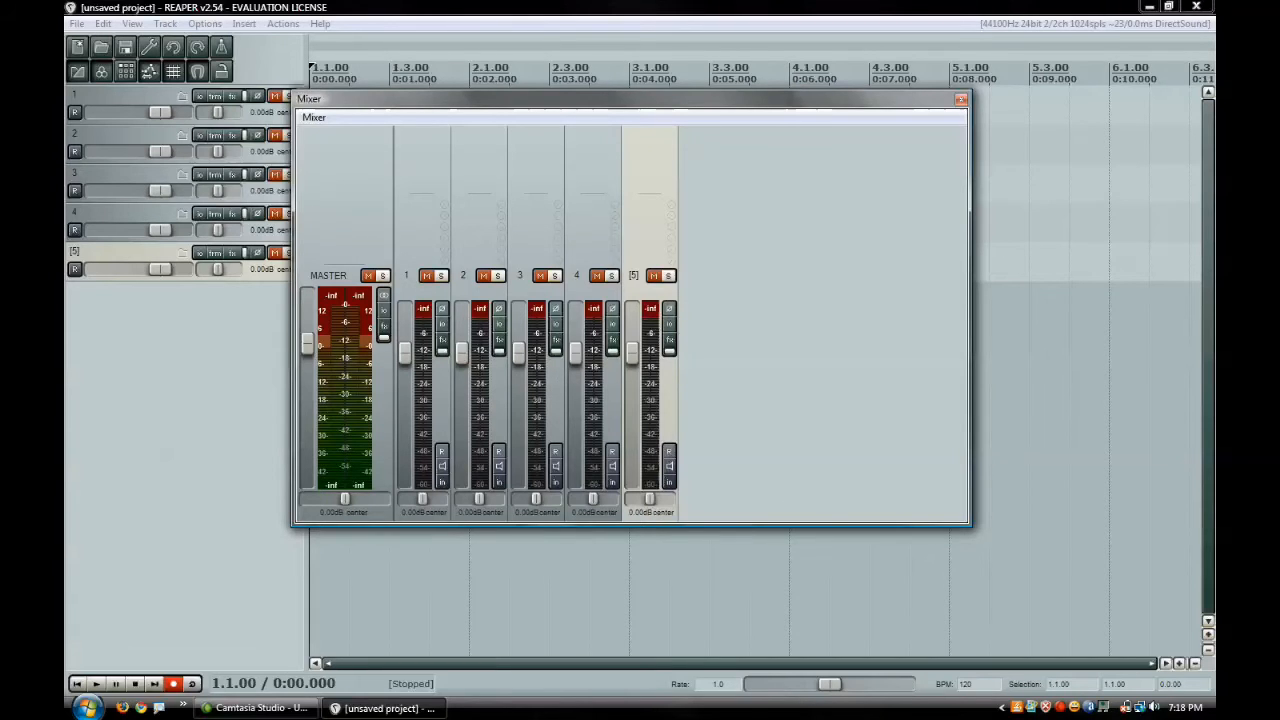
Drag the mixer's bottom edge down to make its strips taller.
{"action": "left_click_drag", "start_coordinate": [965, 527], "coordinate": [985, 557]}
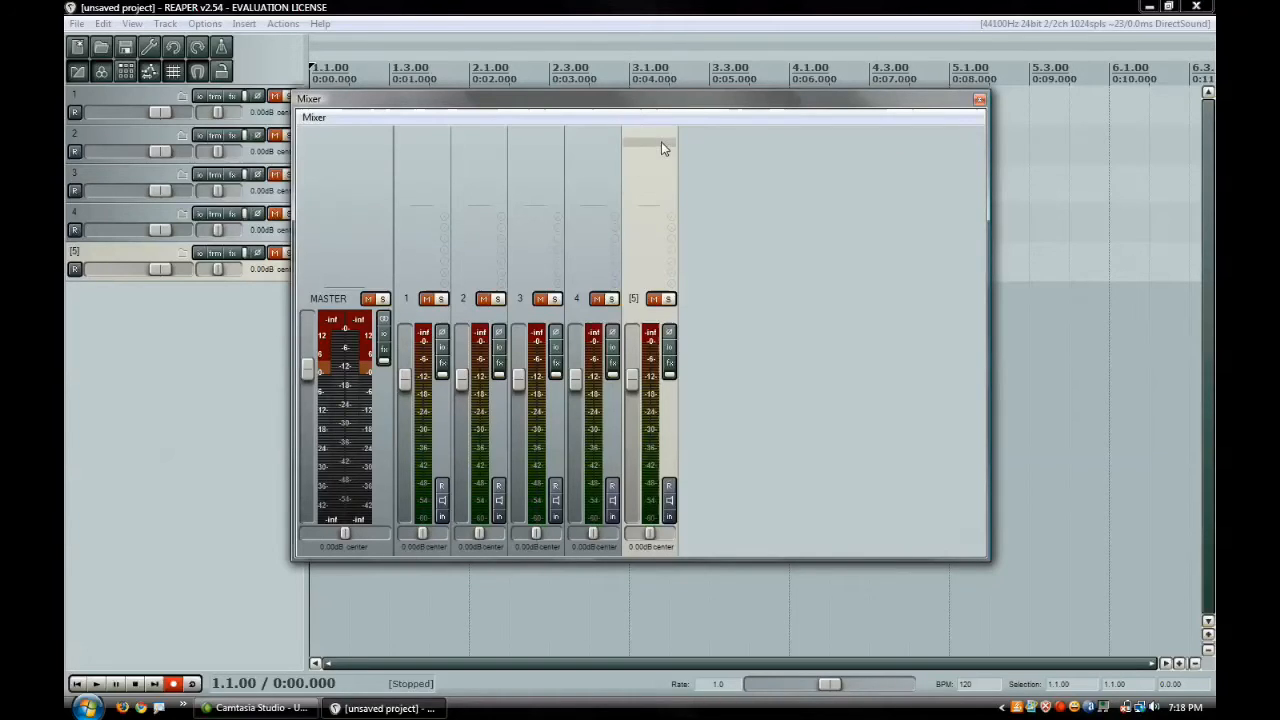
{"action": "mouse_move", "coordinate": [548, 165]}
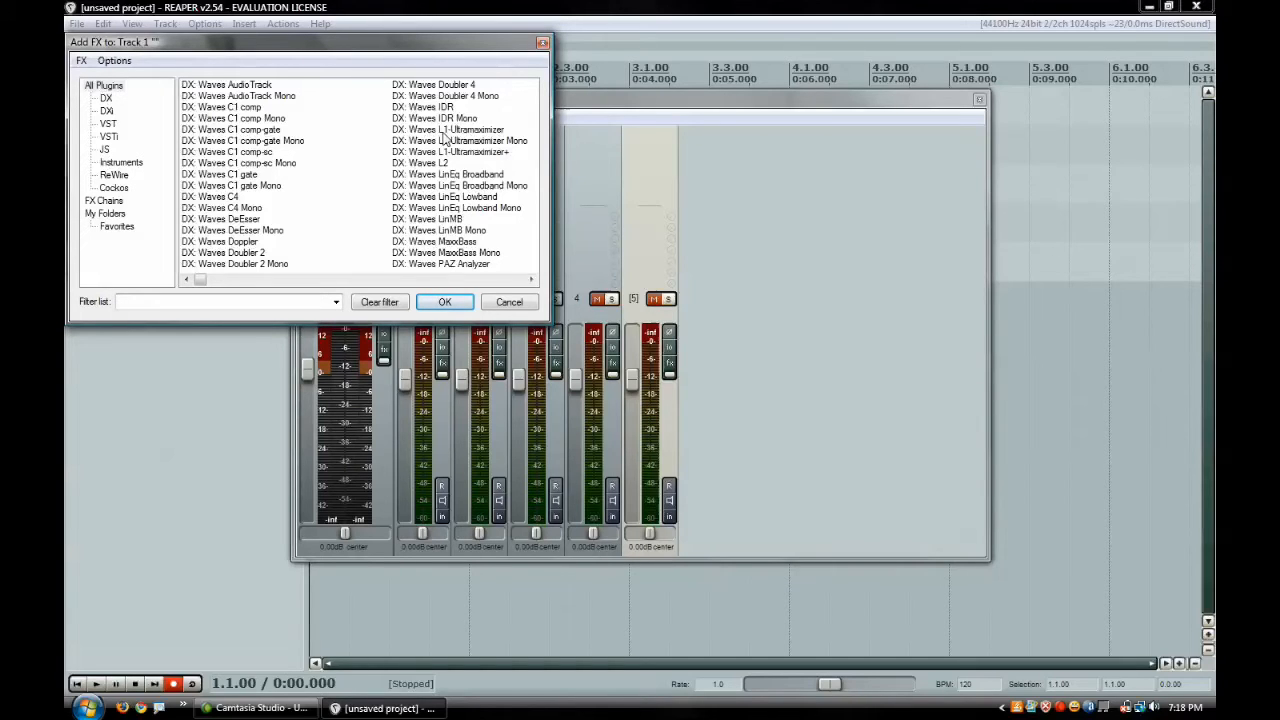
{"action": "mouse_move", "coordinate": [428, 173]}
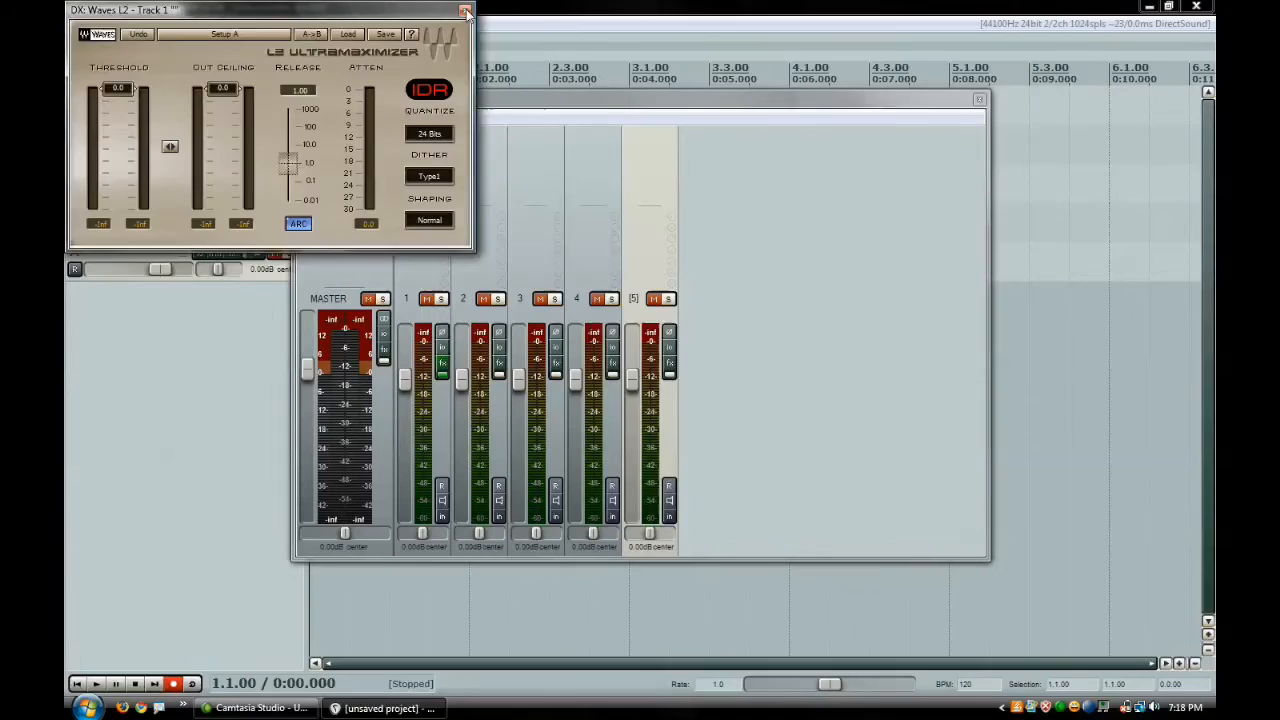
Close the L2 window and add Waves LinEQ Broadband to track 1.
{"action": "left_click", "coordinate": [465, 11]}
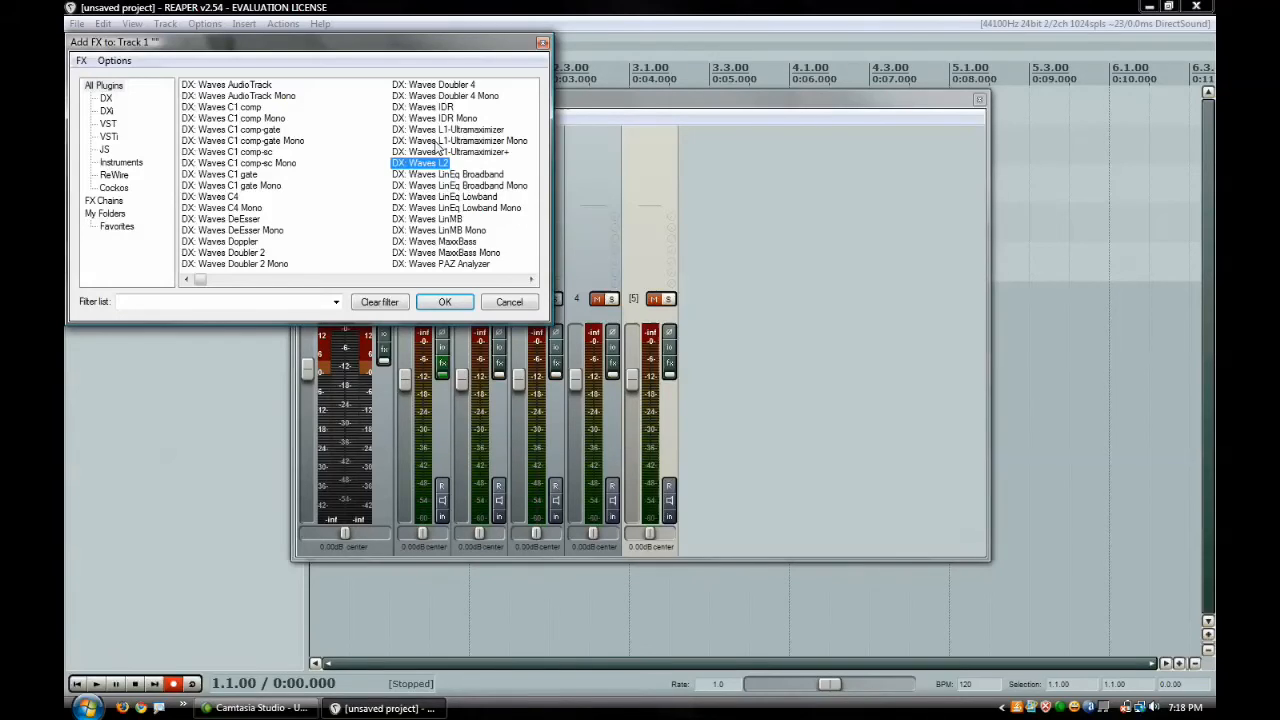
{"action": "left_click", "coordinate": [447, 174]}
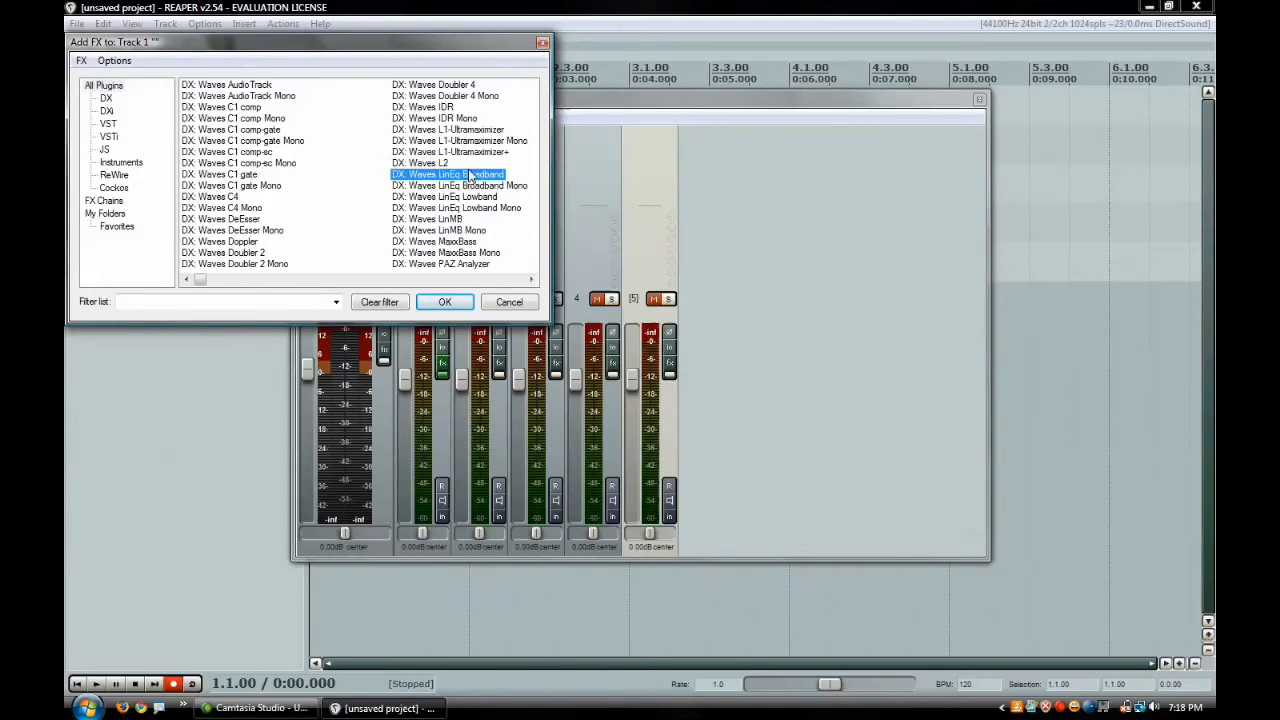
{"action": "left_click", "coordinate": [444, 301]}
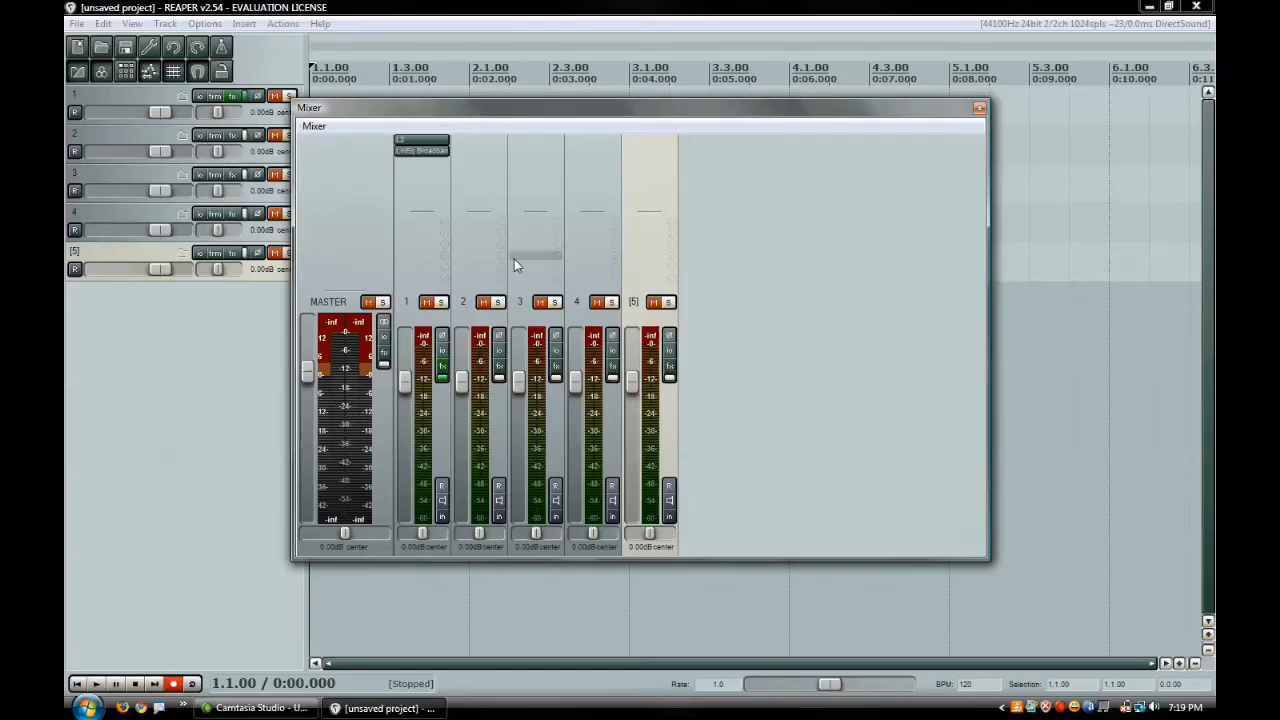
{"action": "mouse_move", "coordinate": [658, 286]}
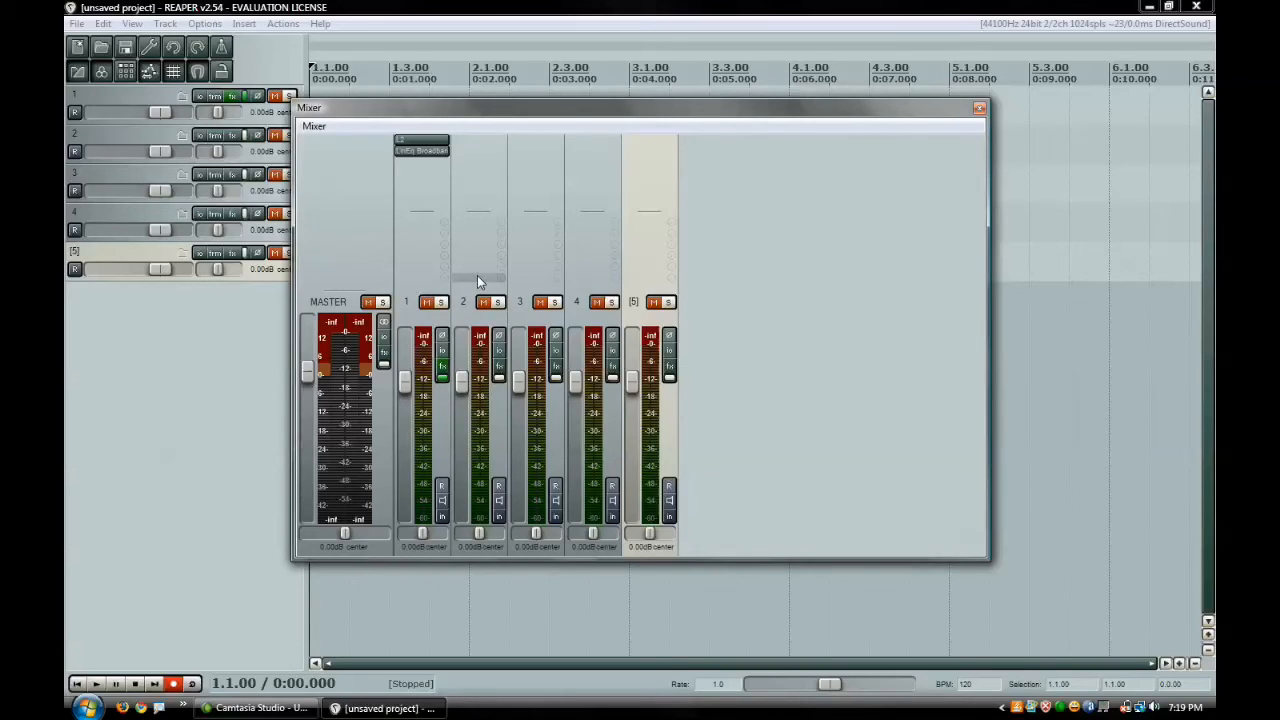
{"action": "mouse_move", "coordinate": [651, 273]}
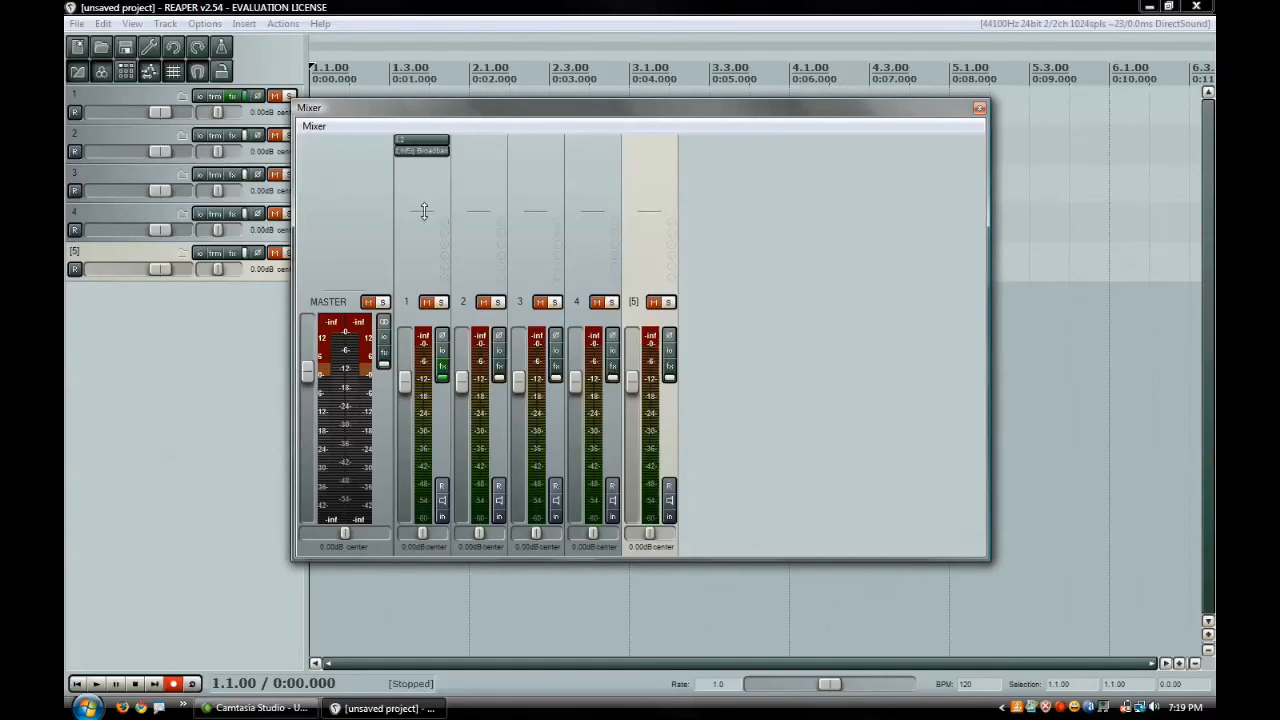
{"action": "mouse_move", "coordinate": [426, 212]}
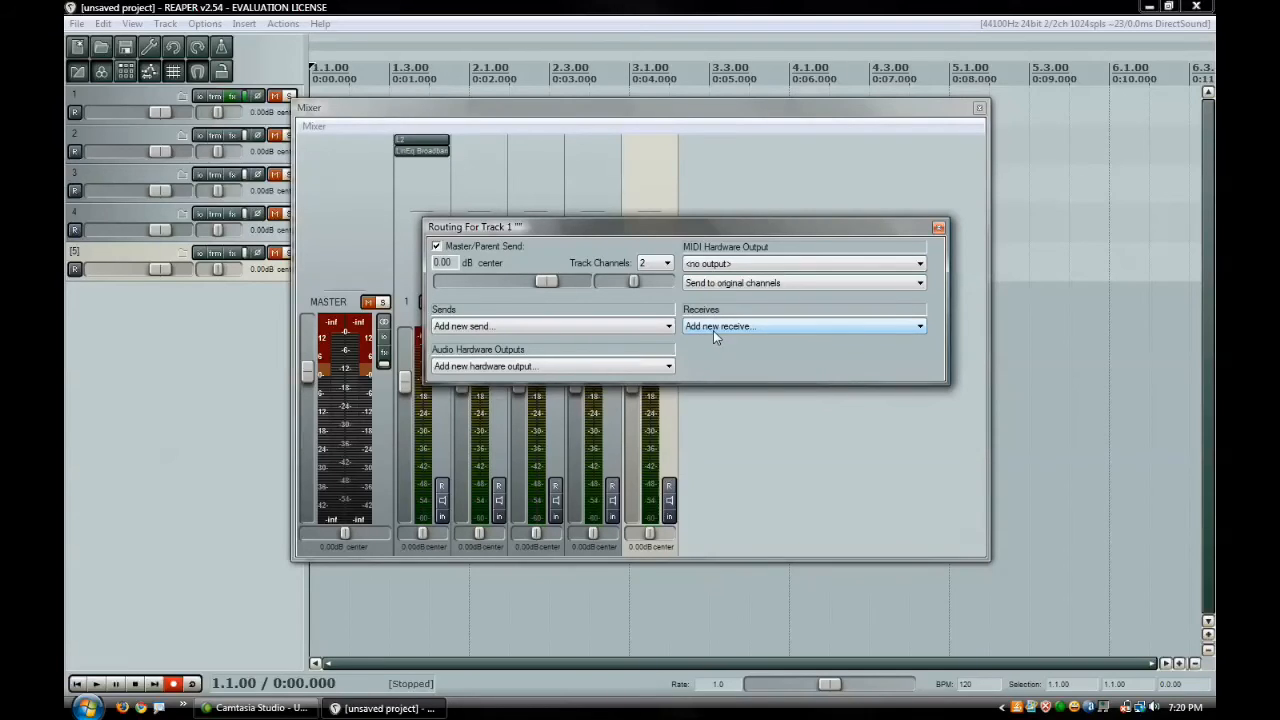
{"action": "mouse_move", "coordinate": [585, 326]}
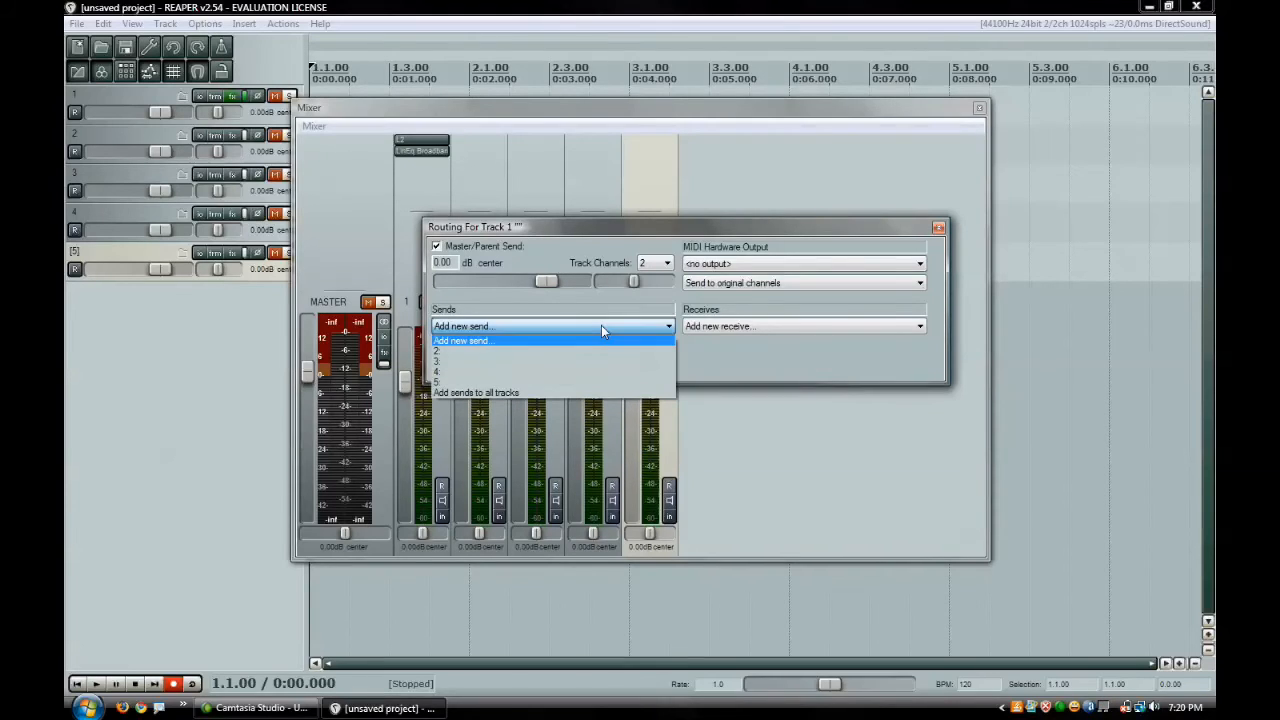
{"action": "mouse_move", "coordinate": [590, 388]}
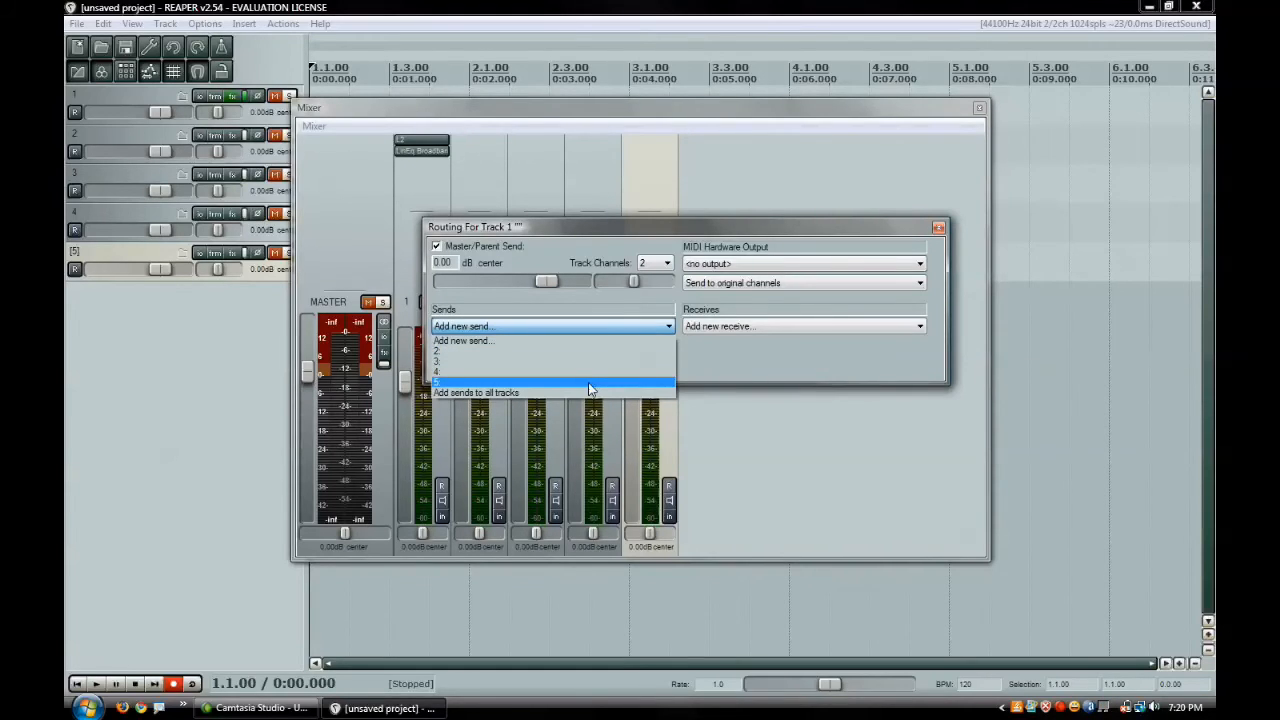
Add a send from track 1 to Track 5 in its routing window.
{"action": "left_click", "coordinate": [553, 382]}
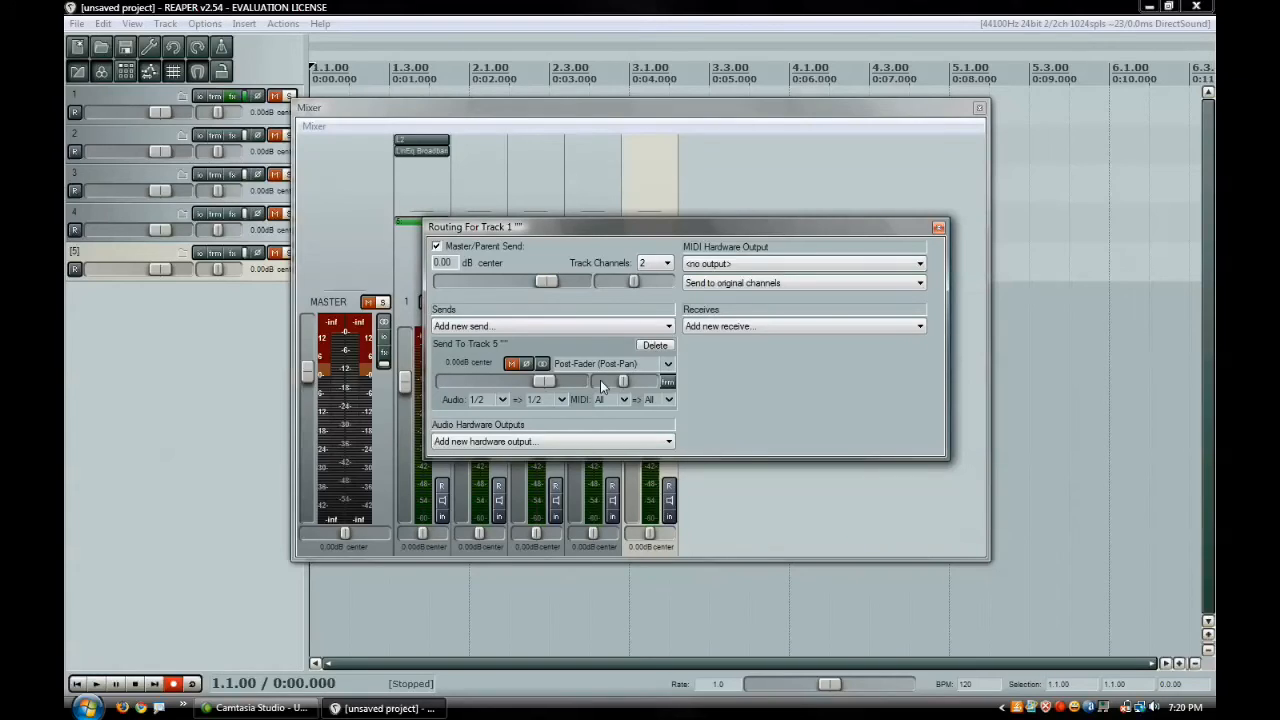
{"action": "mouse_move", "coordinate": [548, 395]}
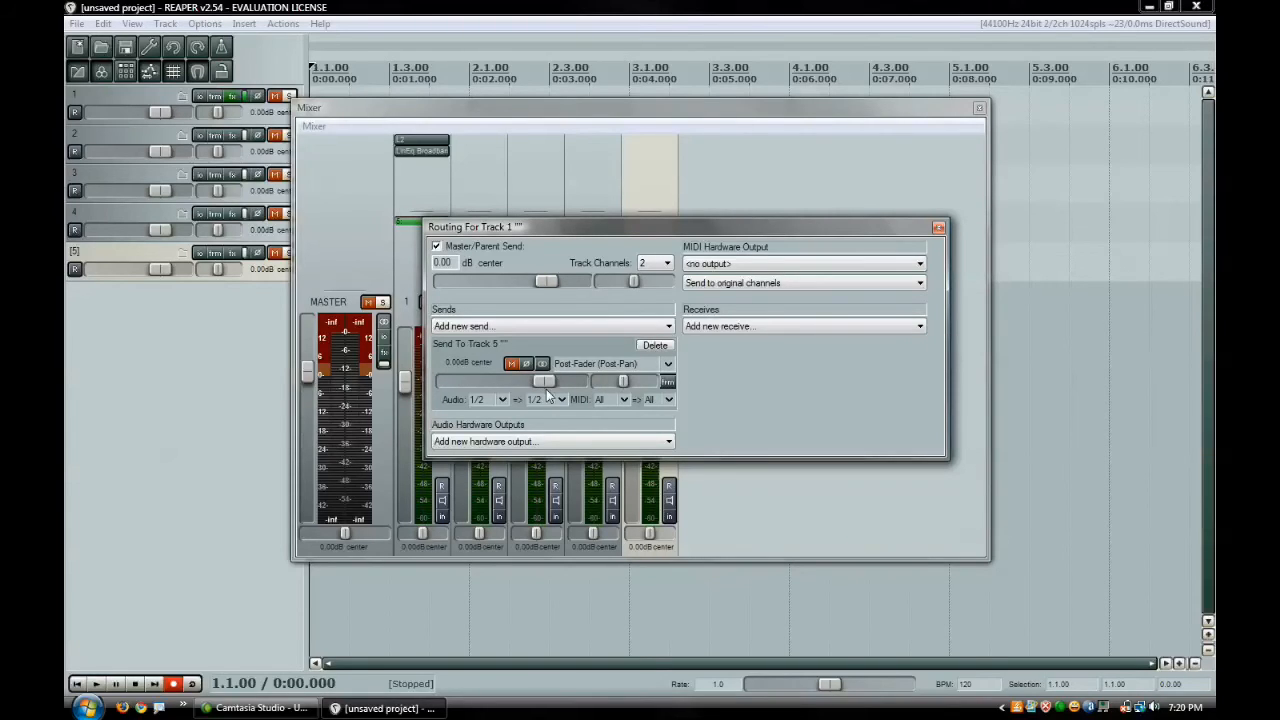
{"action": "mouse_move", "coordinate": [948, 223]}
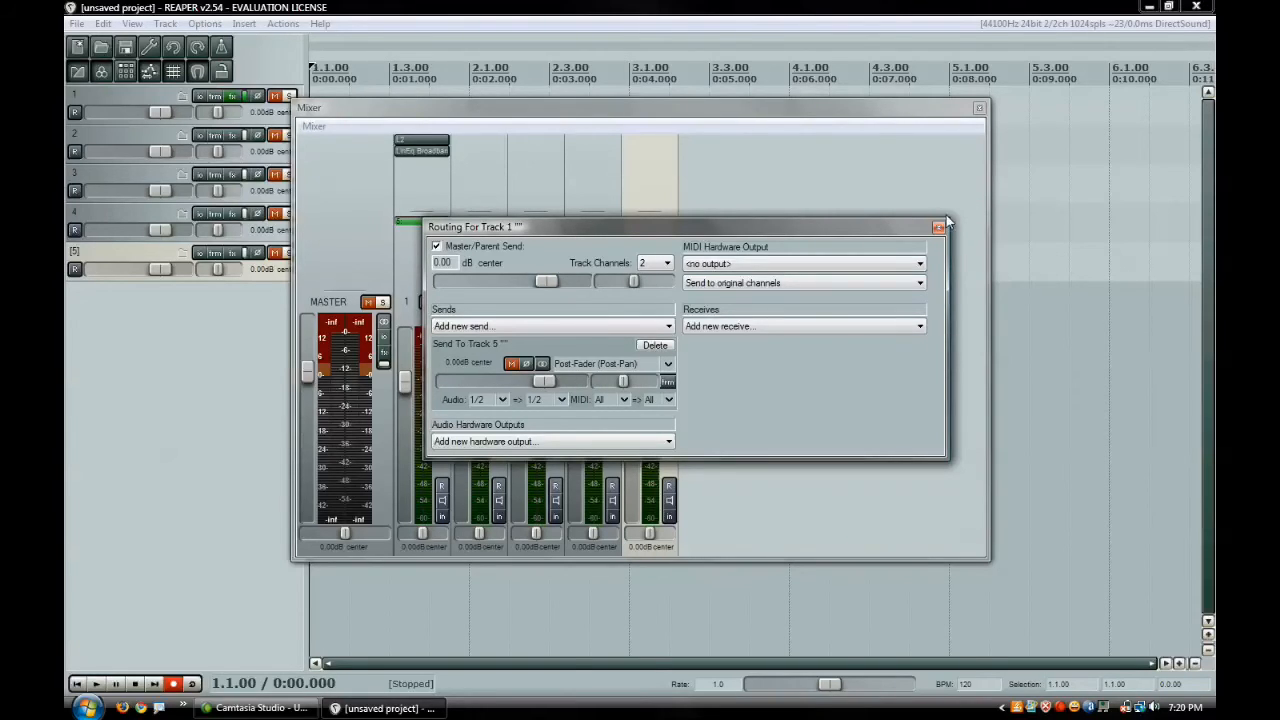
{"action": "left_click", "coordinate": [938, 227]}
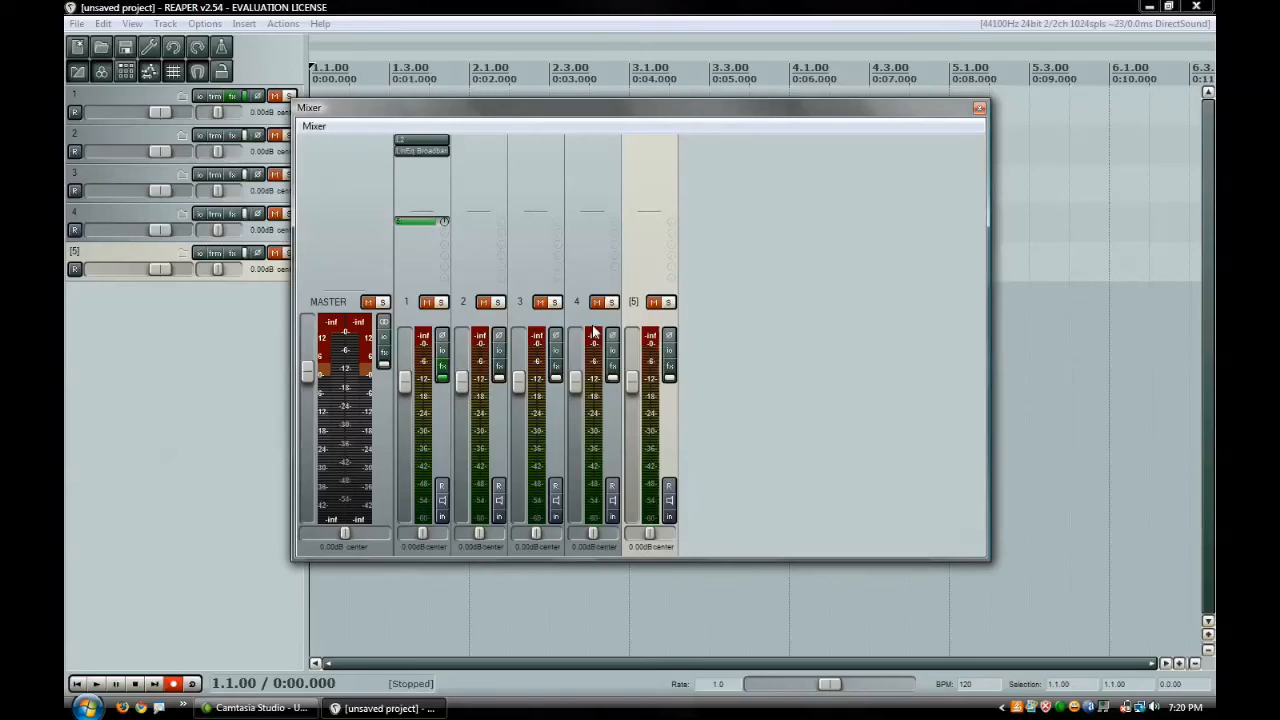
{"action": "mouse_move", "coordinate": [645, 283]}
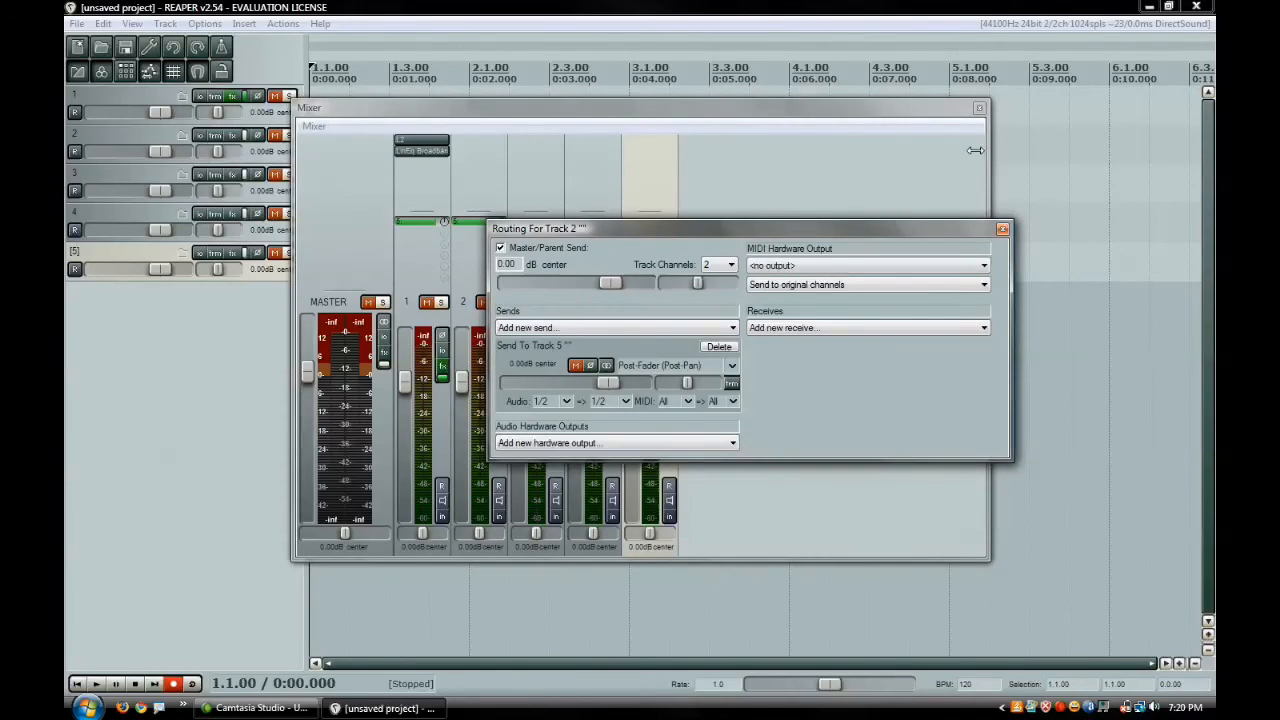
Close track 2's routing and add a Track 5 send on track 3.
{"action": "left_click", "coordinate": [1003, 229]}
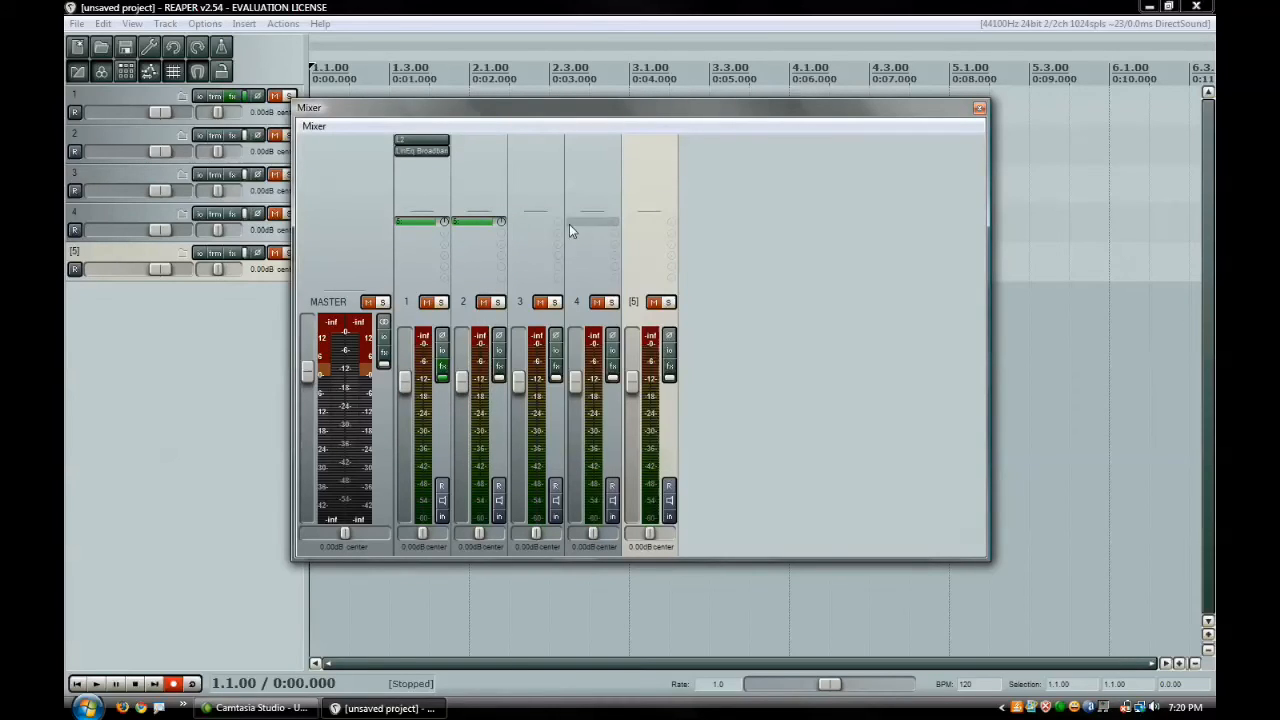
{"action": "mouse_move", "coordinate": [545, 230]}
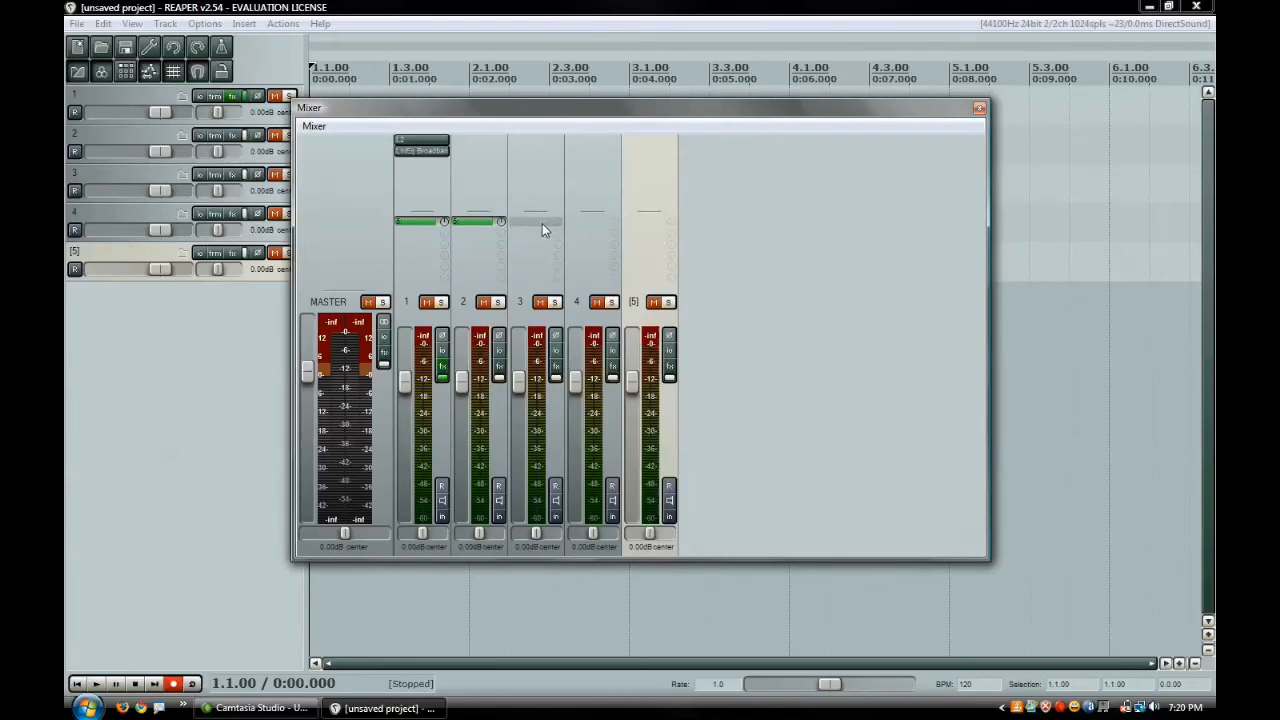
{"action": "left_click", "coordinate": [520, 318]}
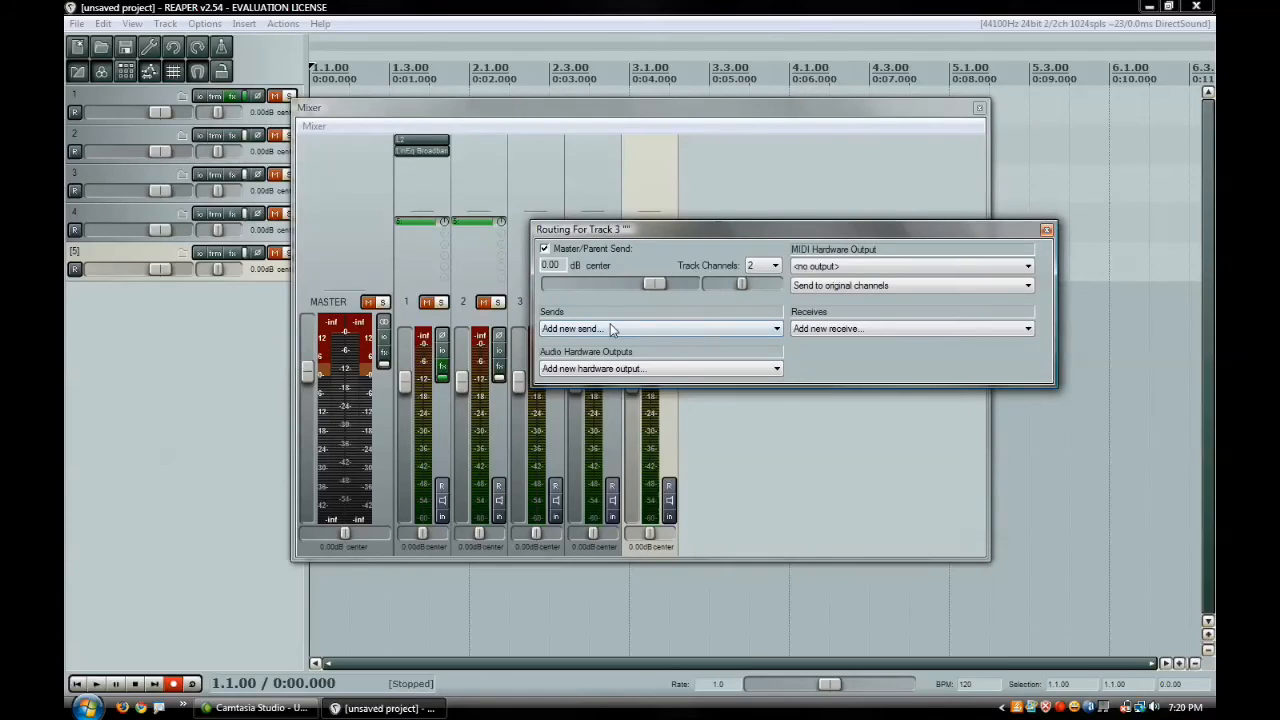
{"action": "left_click", "coordinate": [660, 328]}
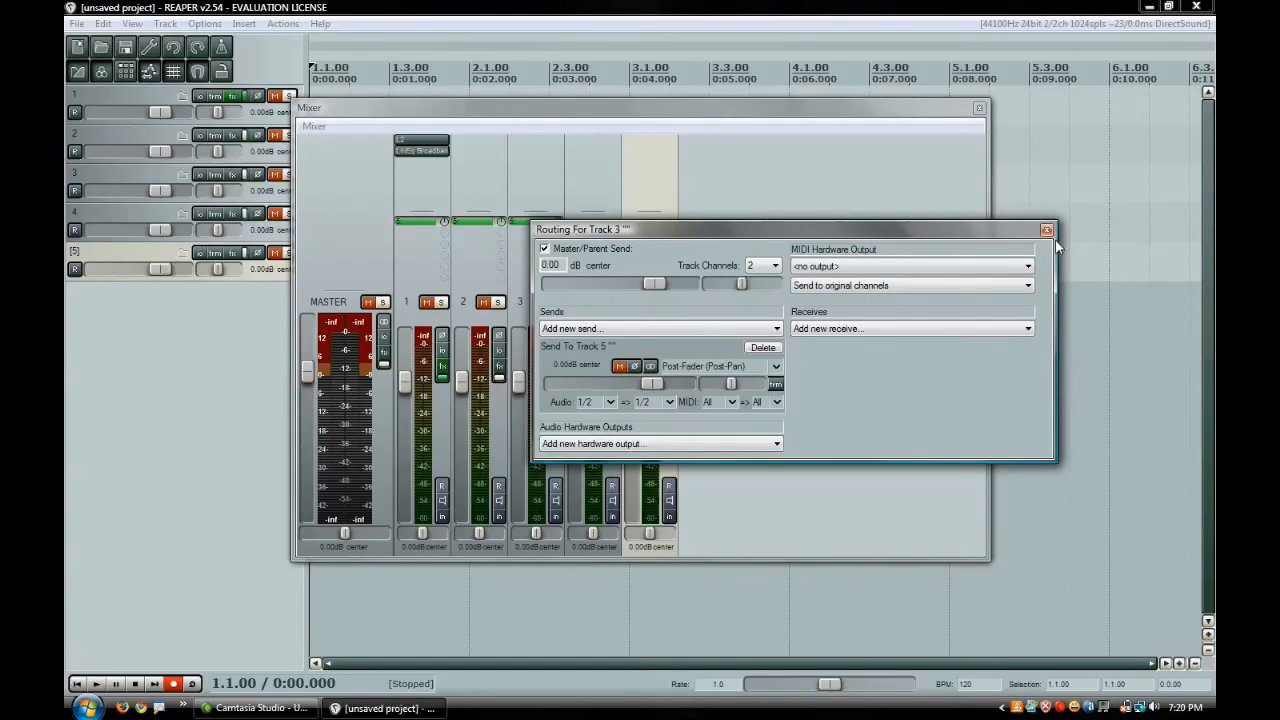
{"action": "left_click", "coordinate": [1047, 230]}
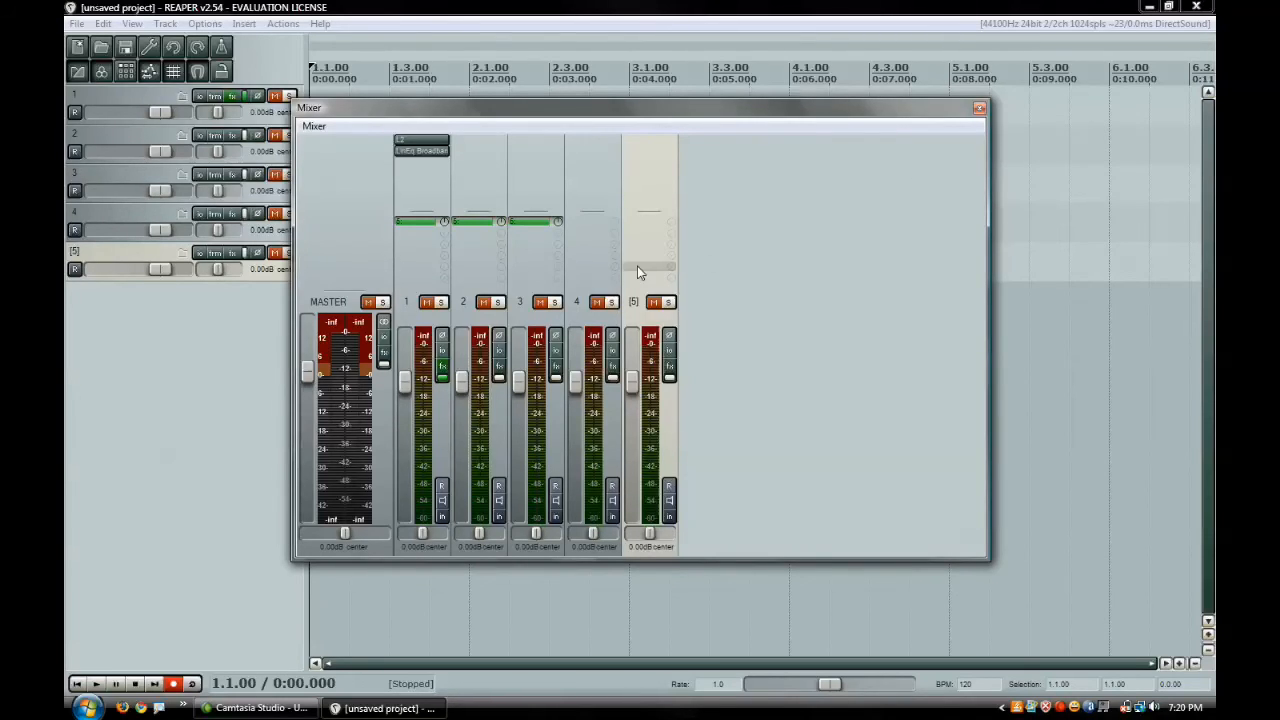
{"action": "left_click", "coordinate": [650, 302]}
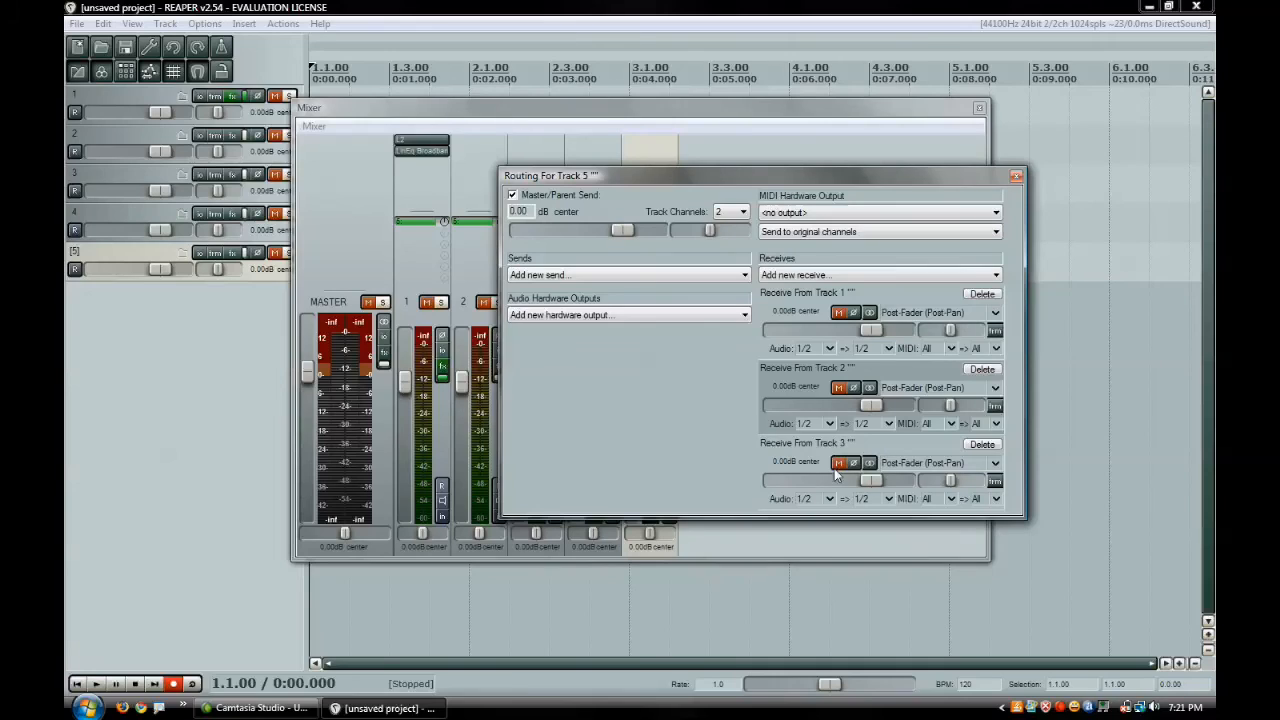
{"action": "mouse_move", "coordinate": [829, 403]}
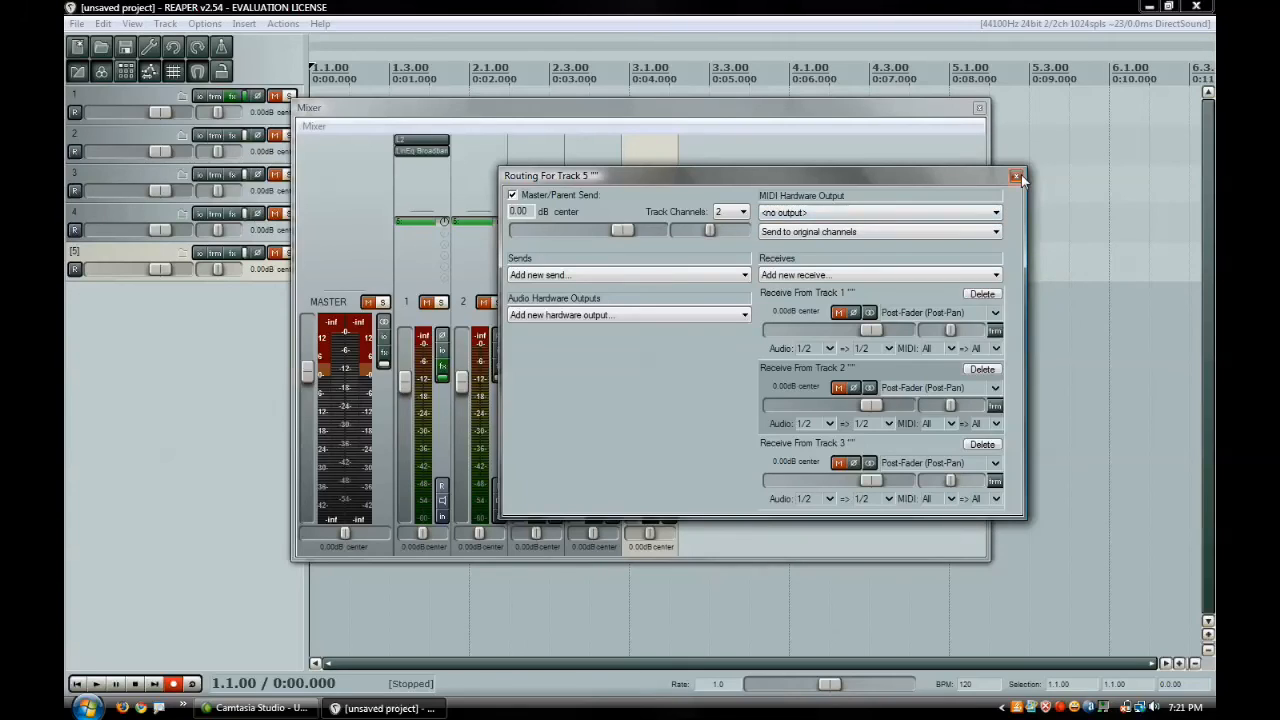
{"action": "left_click", "coordinate": [1016, 176]}
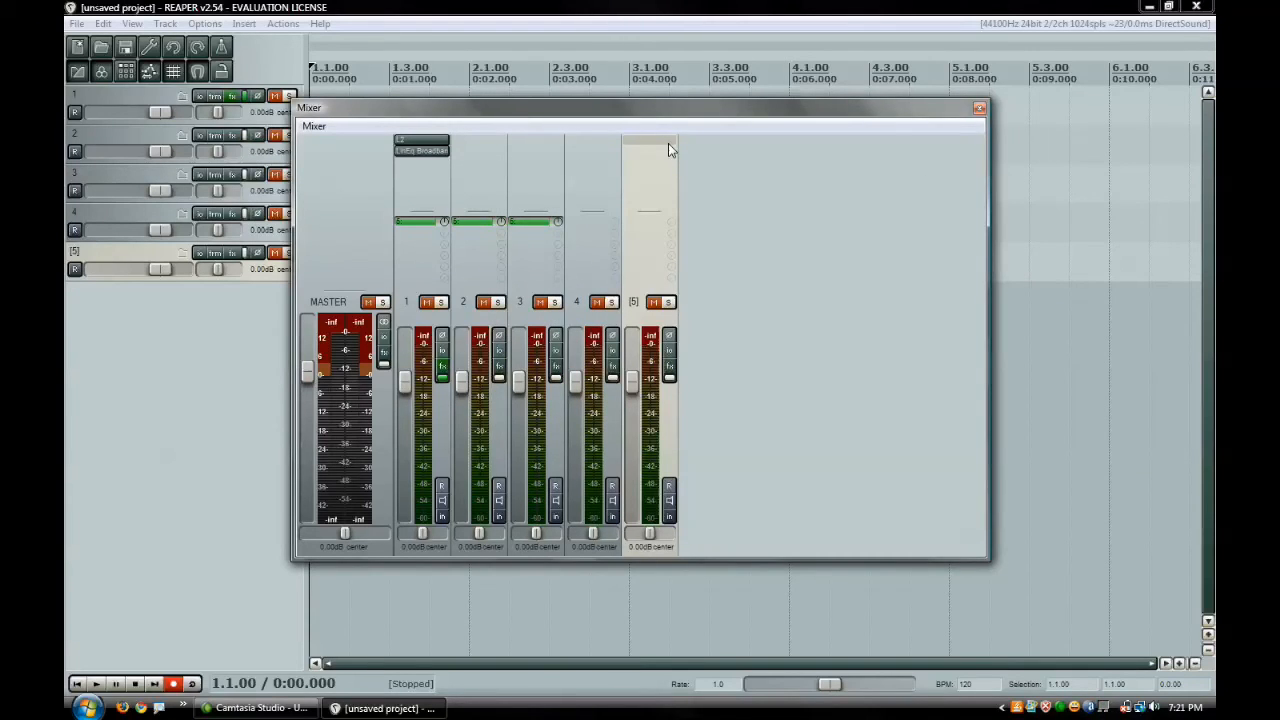
{"action": "mouse_move", "coordinate": [647, 143]}
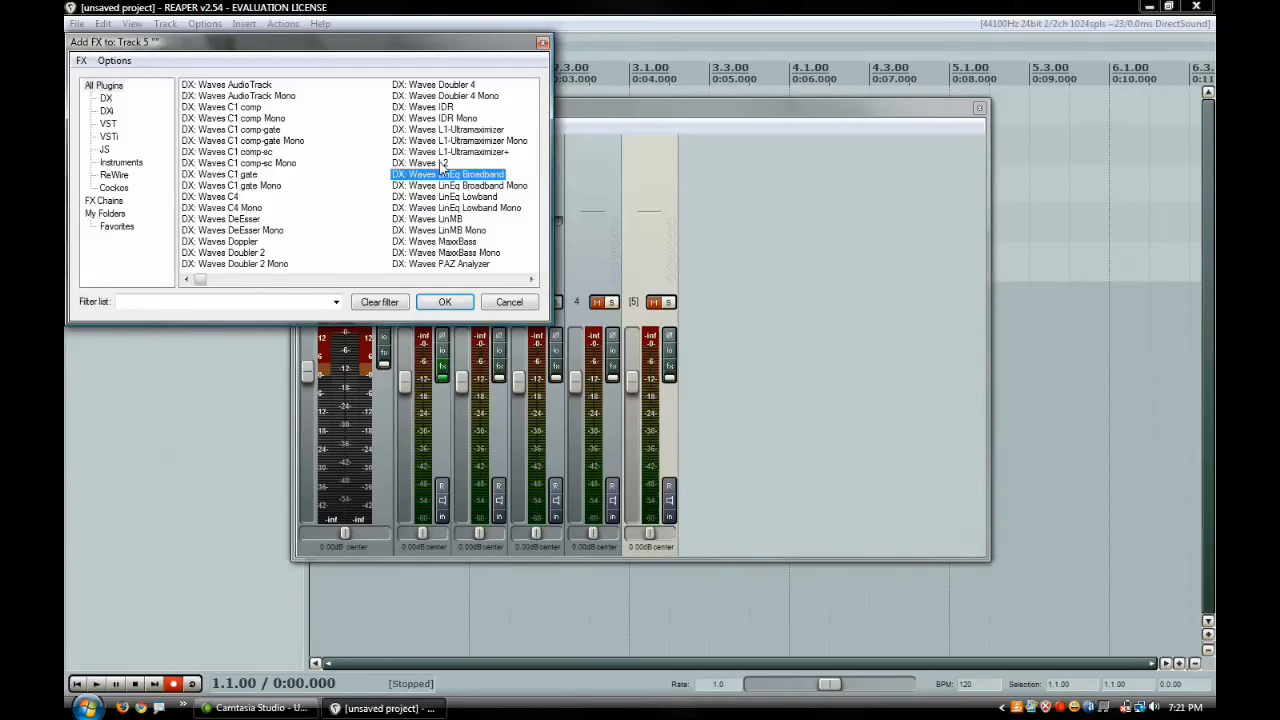
Add DX: Waves L2 to track 5 and close the L2 Ultramaximizer window.
{"action": "left_click", "coordinate": [444, 302]}
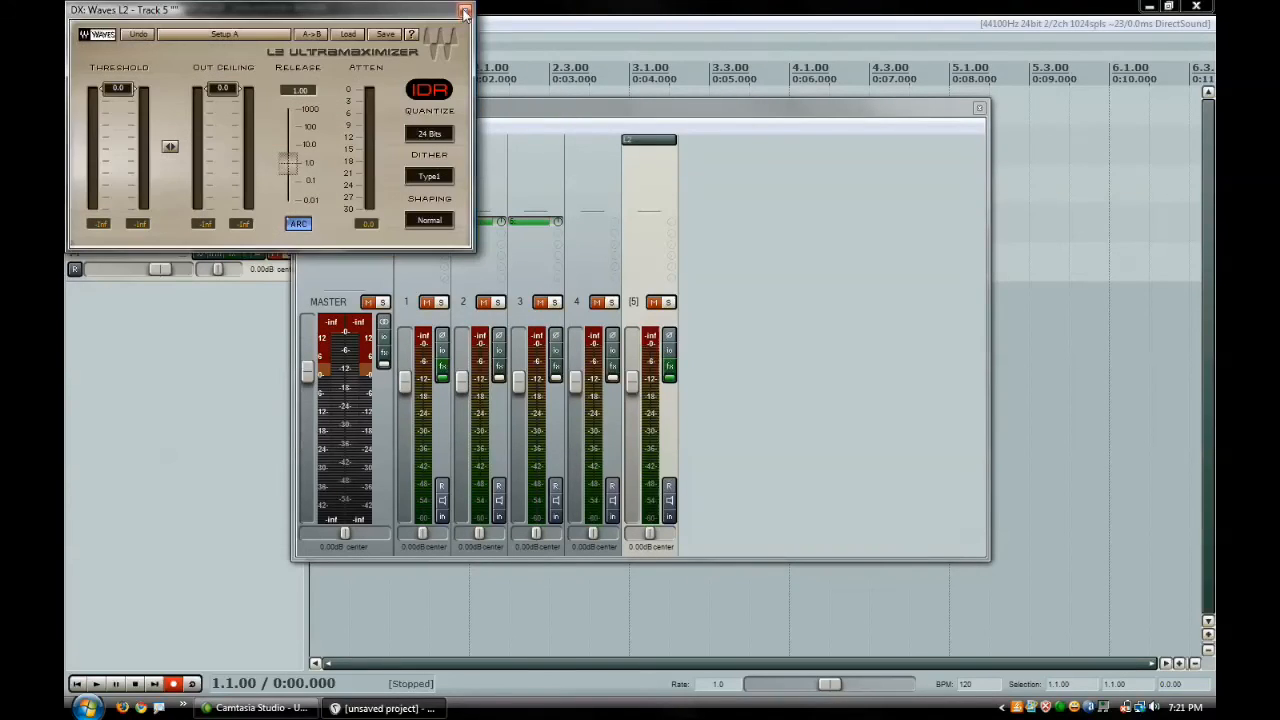
{"action": "left_click", "coordinate": [464, 11]}
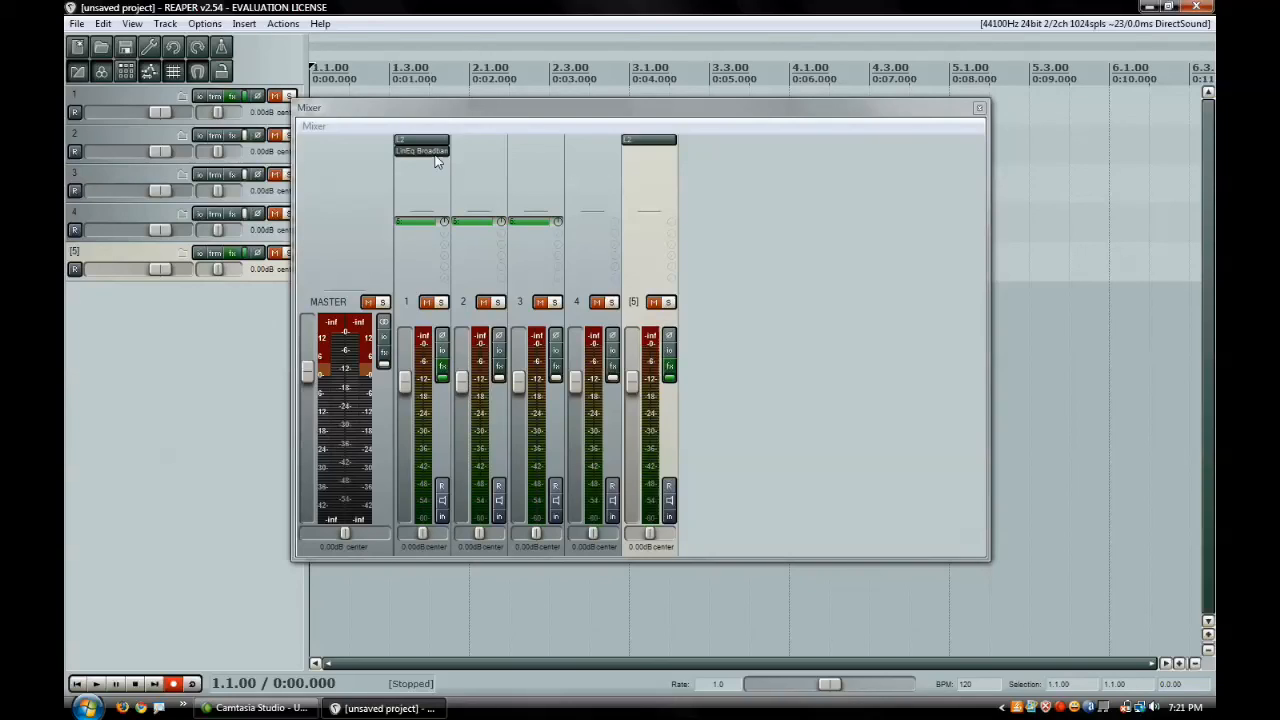
{"action": "mouse_move", "coordinate": [490, 158]}
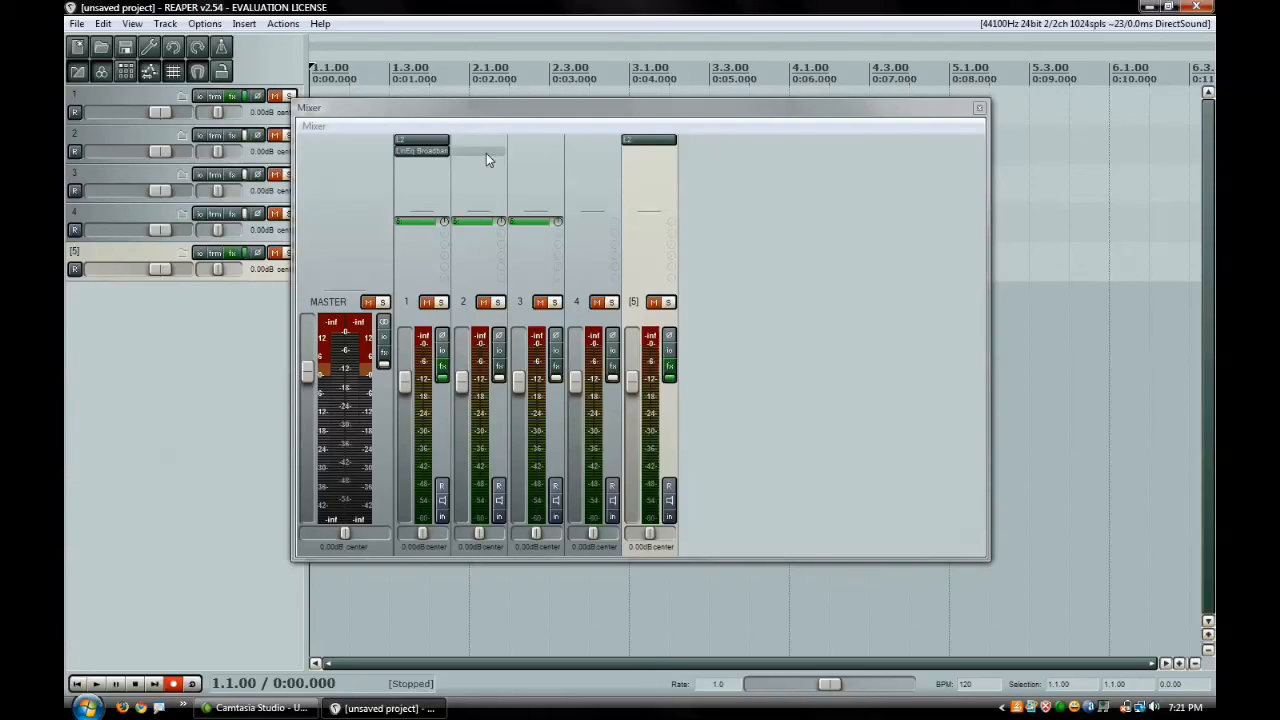
{"action": "mouse_move", "coordinate": [487, 155]}
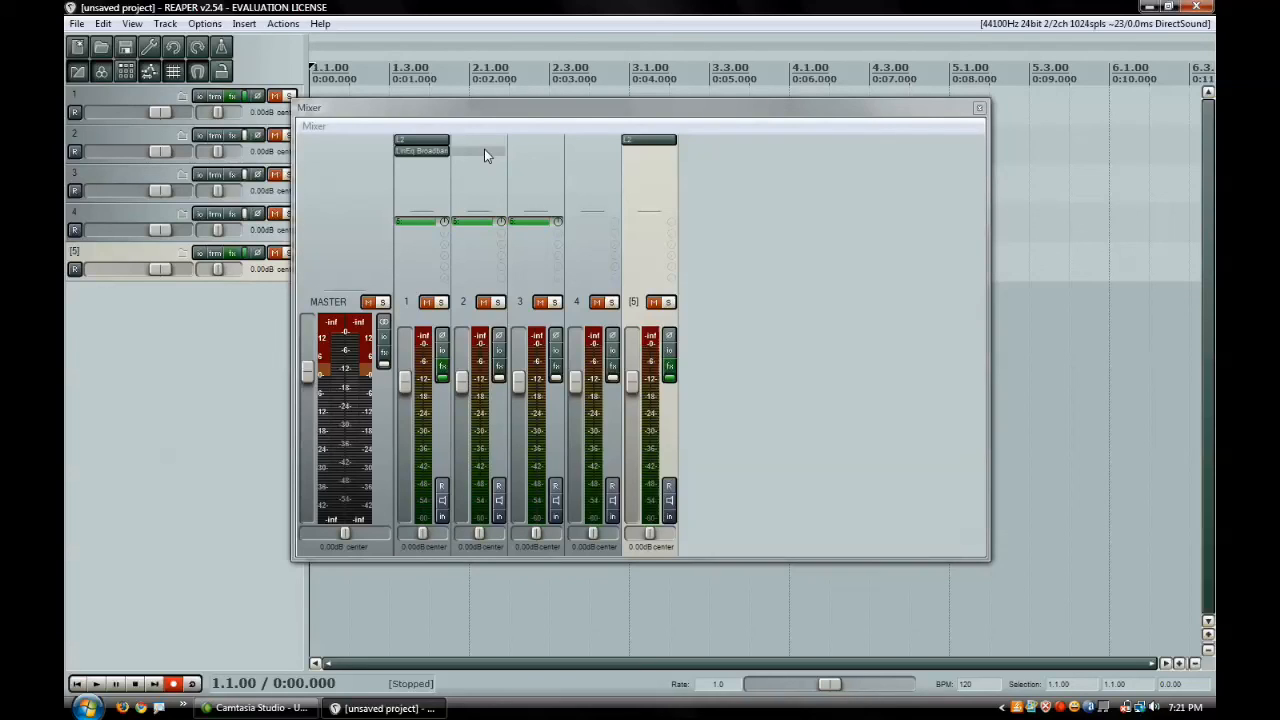
{"action": "mouse_move", "coordinate": [757, 223]}
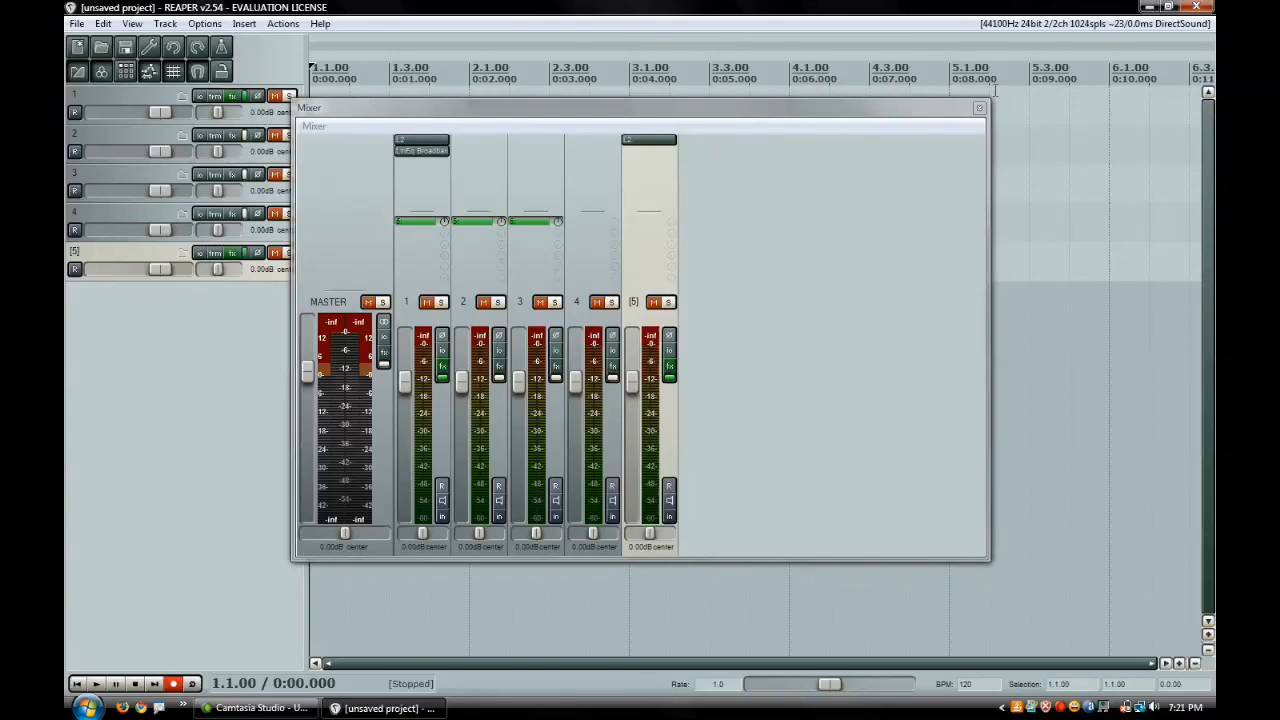
{"action": "mouse_move", "coordinate": [883, 204]}
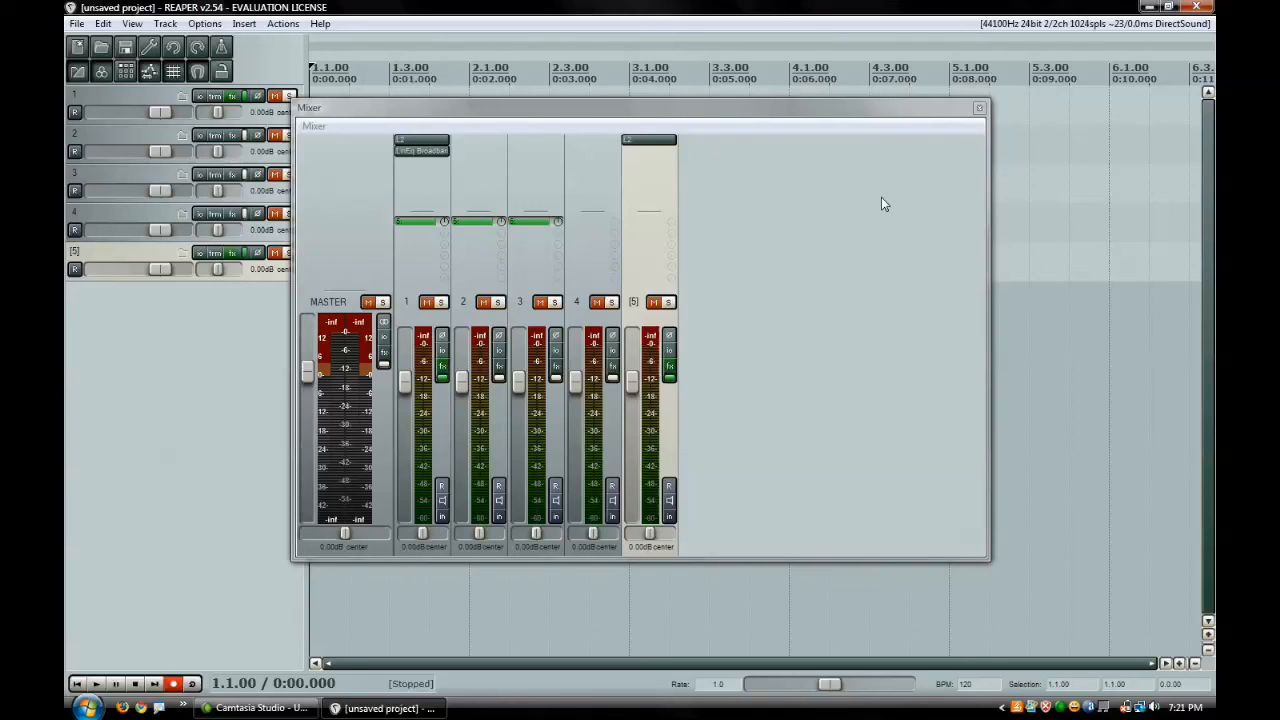
{"action": "mouse_move", "coordinate": [966, 144]}
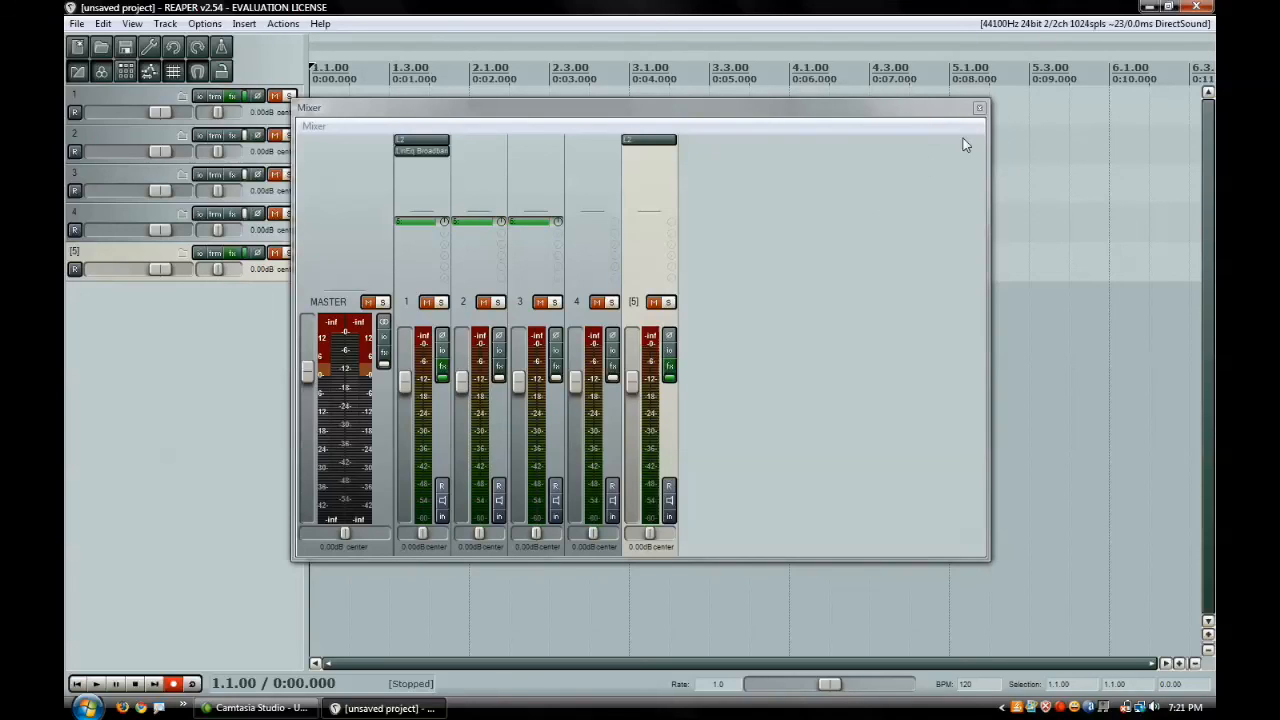
Close the Mixer window to show the arrange view.
{"action": "left_click", "coordinate": [978, 107]}
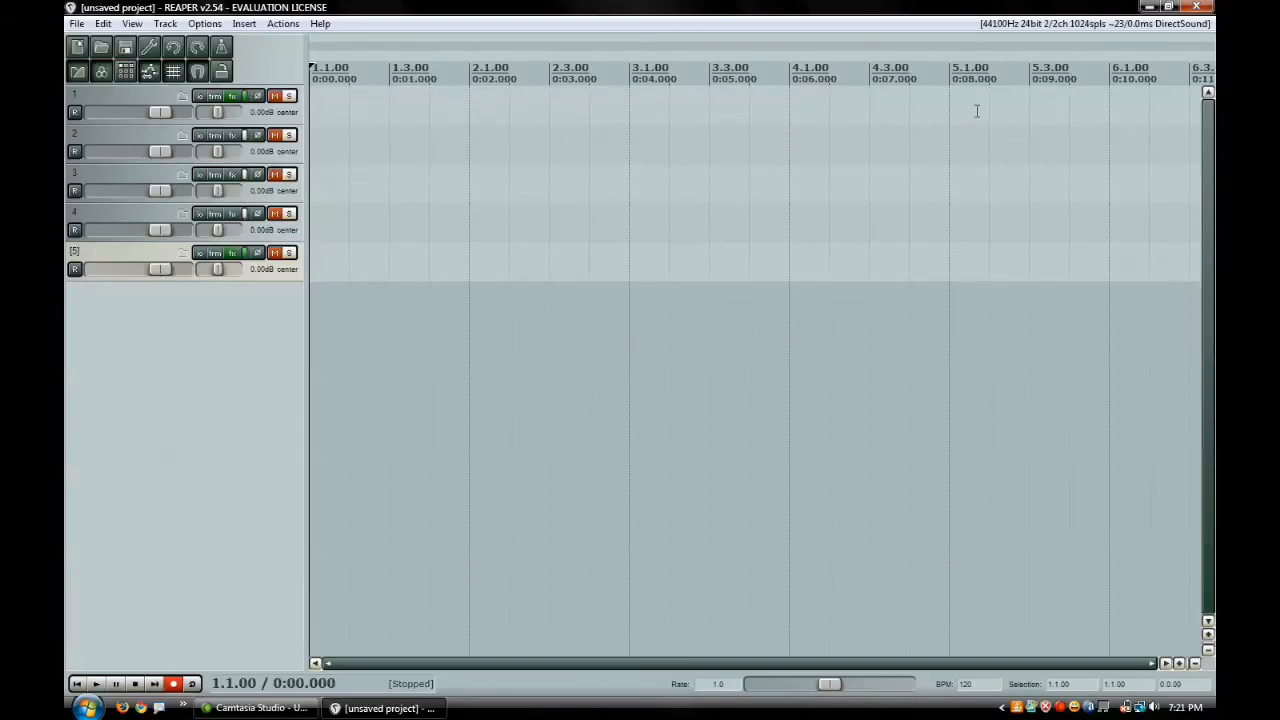
{"action": "mouse_move", "coordinate": [219, 348]}
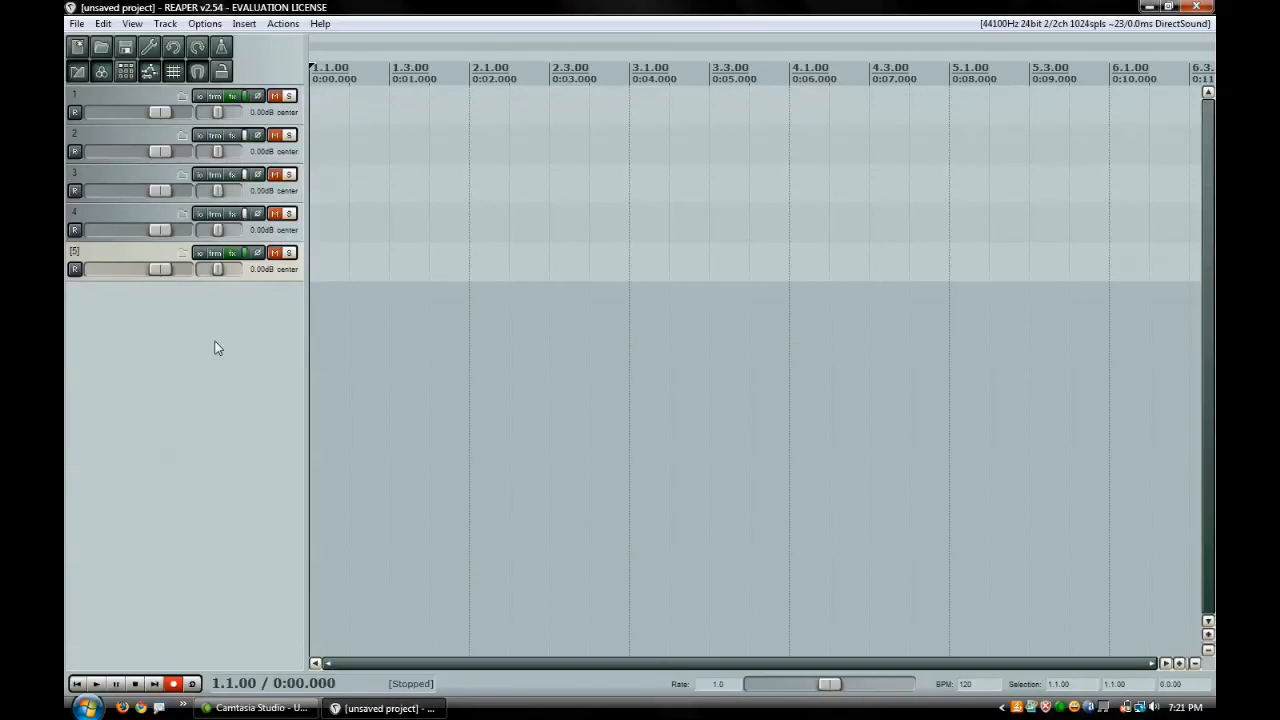